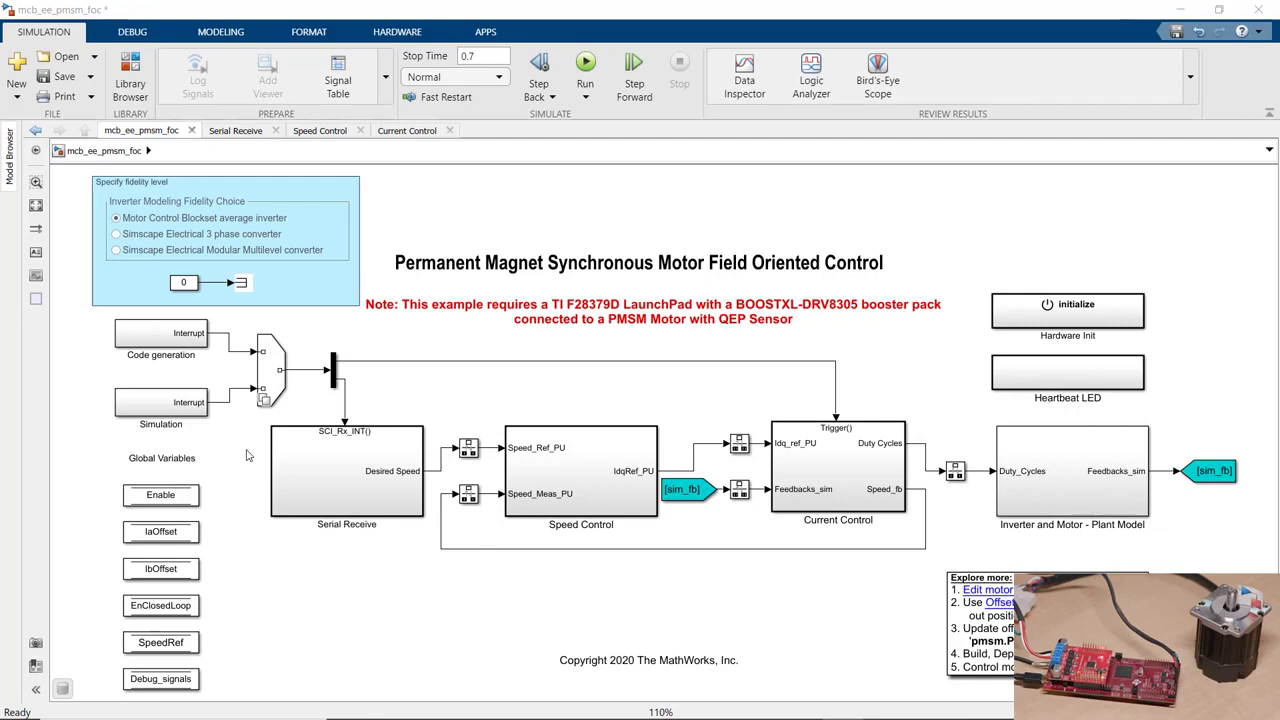
pyautogui.moveTo(260, 429)
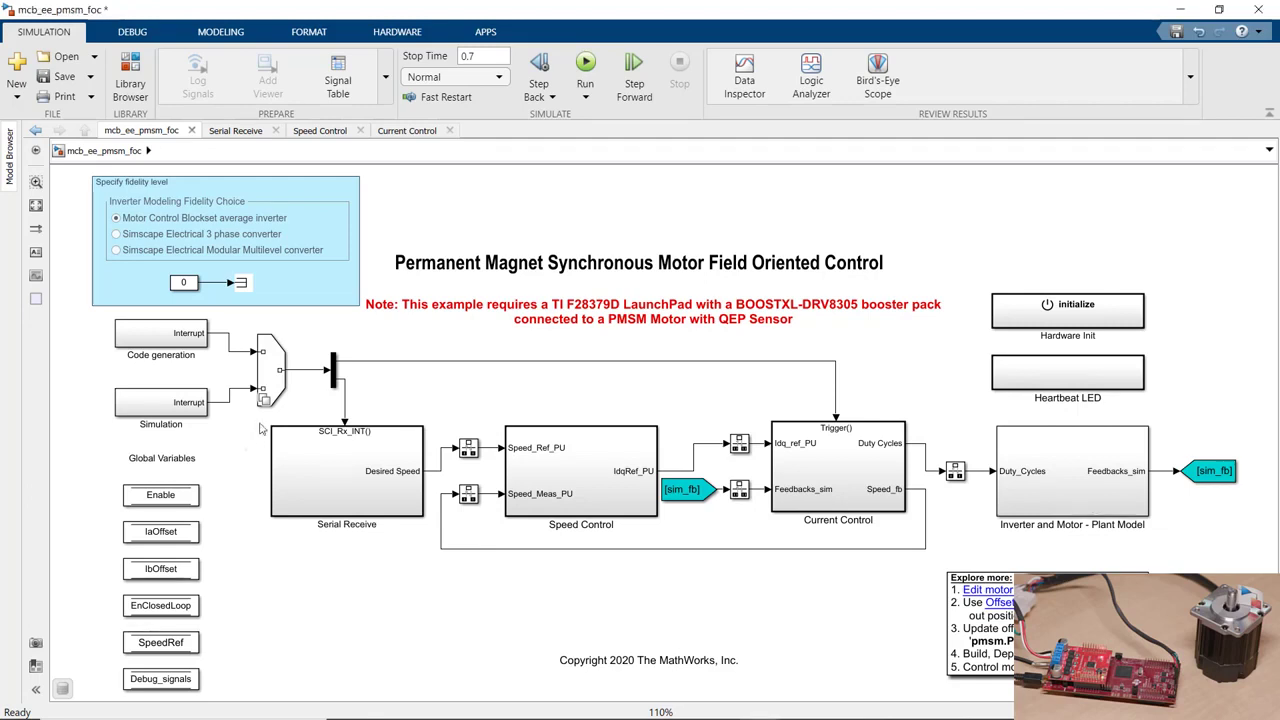
# Open the Serial Receive subsystem to see the desired speed sent to SpeedRef.
pyautogui.click(270, 370)
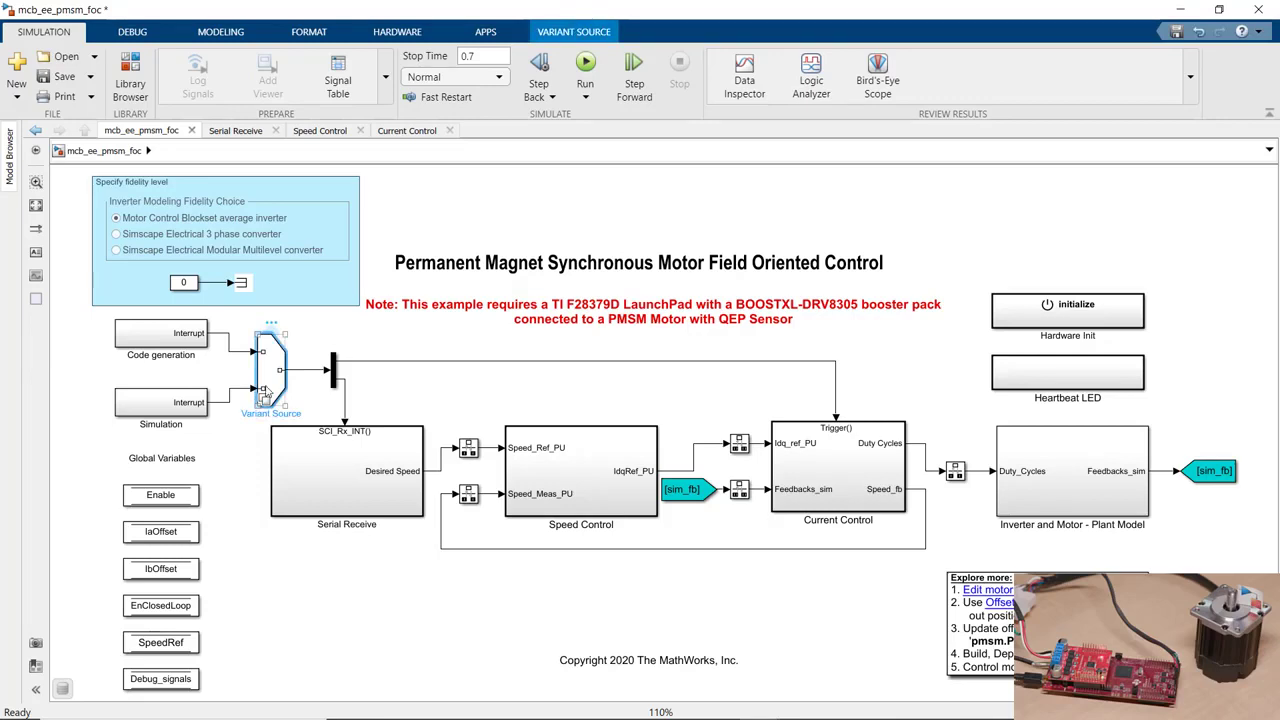
pyautogui.click(161, 407)
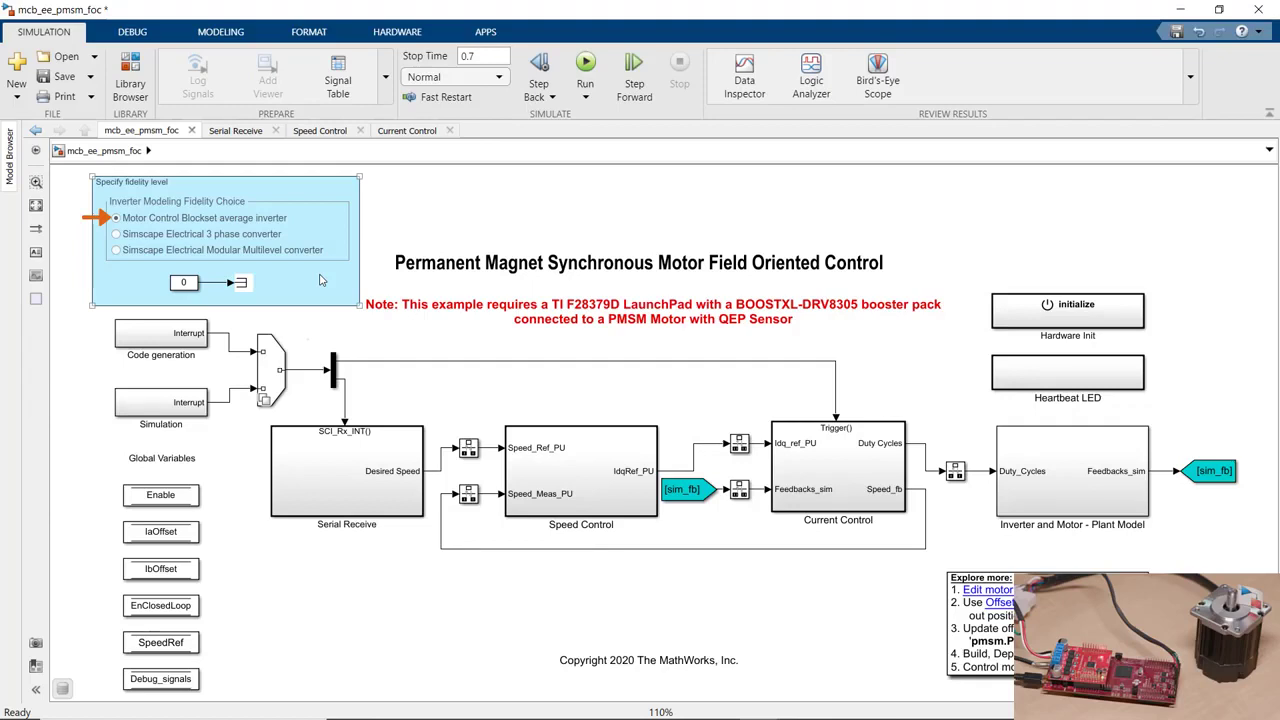
pyautogui.click(116, 233)
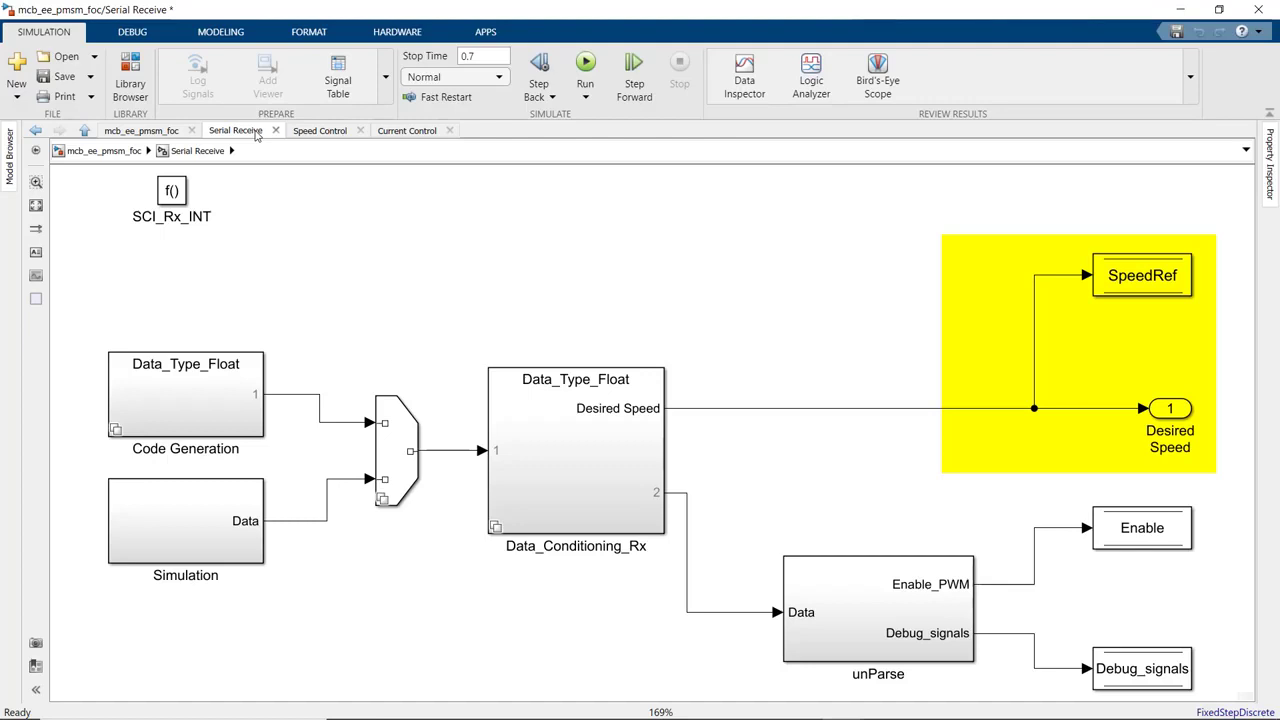
# Inspect the Speed Control PI controller and Id_ref constant, then view Current Control.
pyautogui.click(1142, 527)
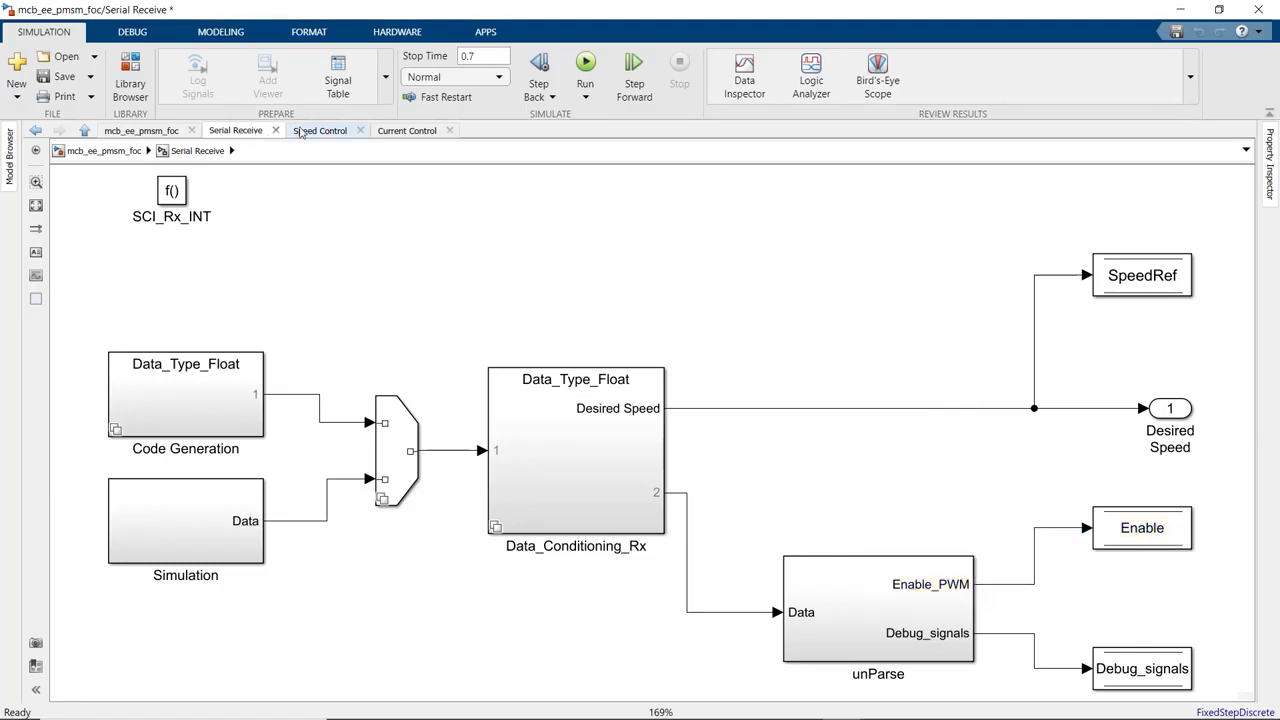
pyautogui.click(320, 130)
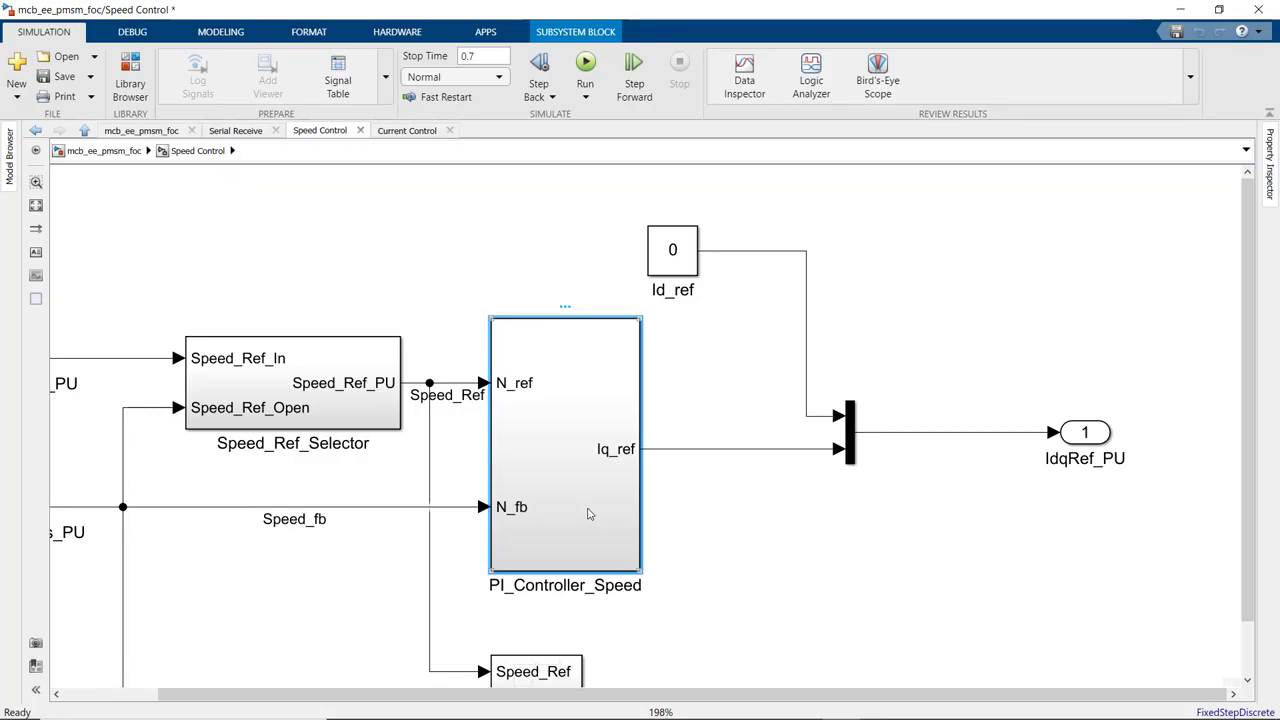
pyautogui.click(672, 249)
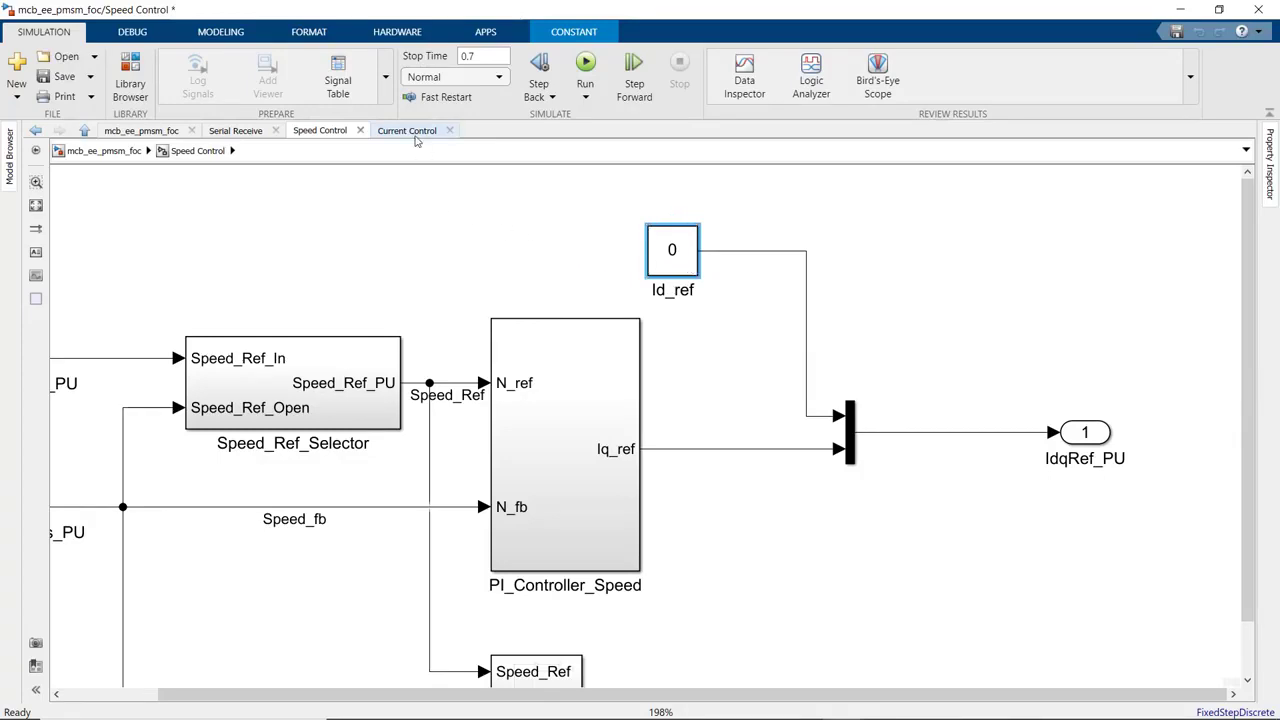
pyautogui.click(407, 130)
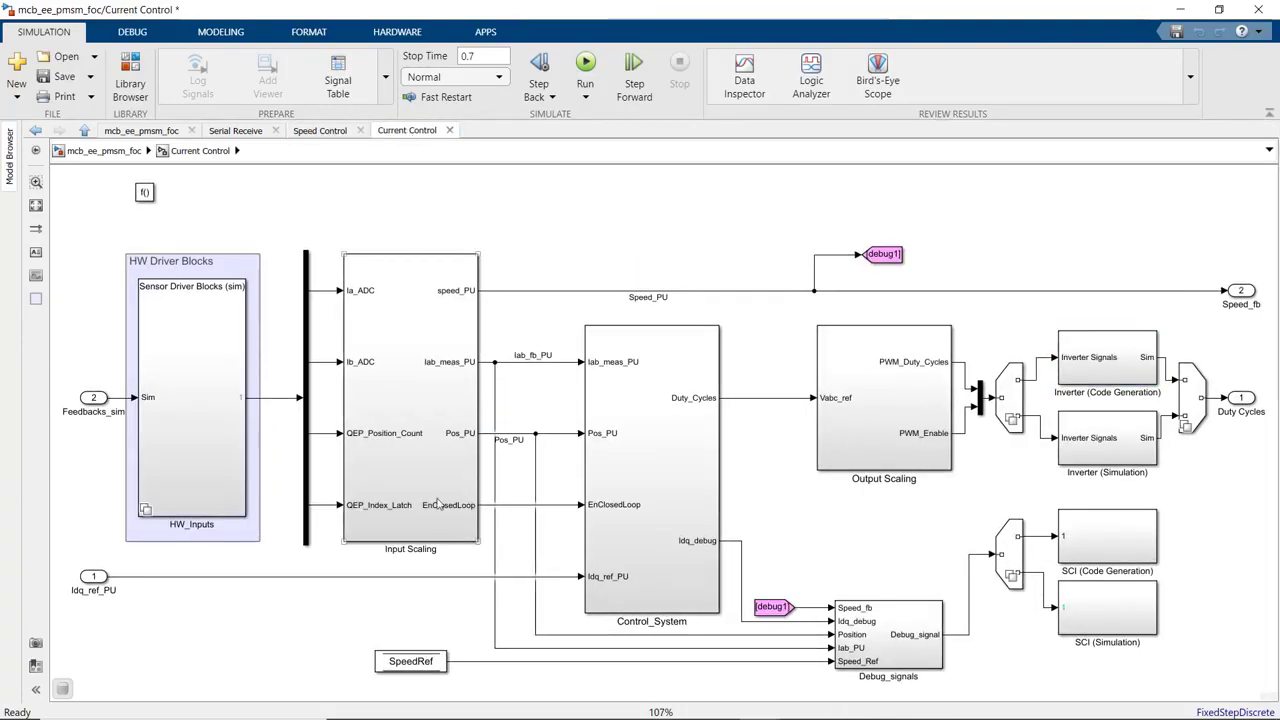
# Inspect the Input Scaling and Calculate Position and Speed subsystems inside Current Control.
pyautogui.click(410, 400)
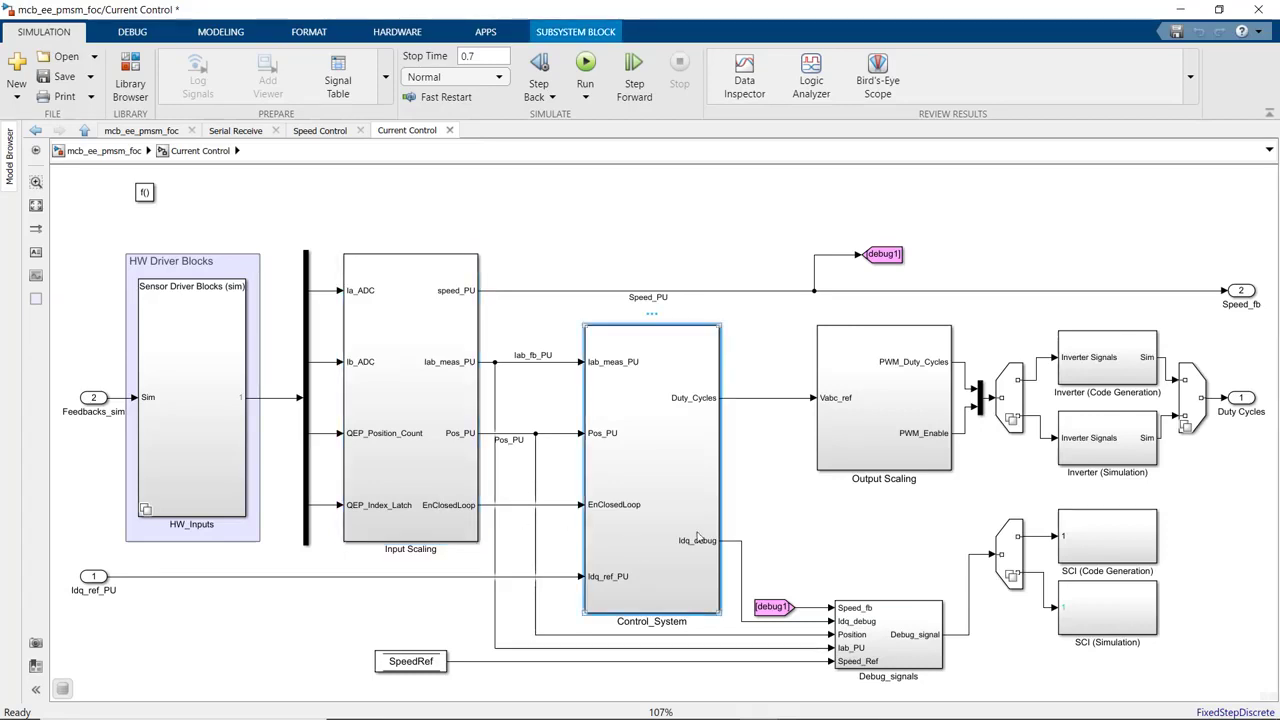
pyautogui.click(1107, 357)
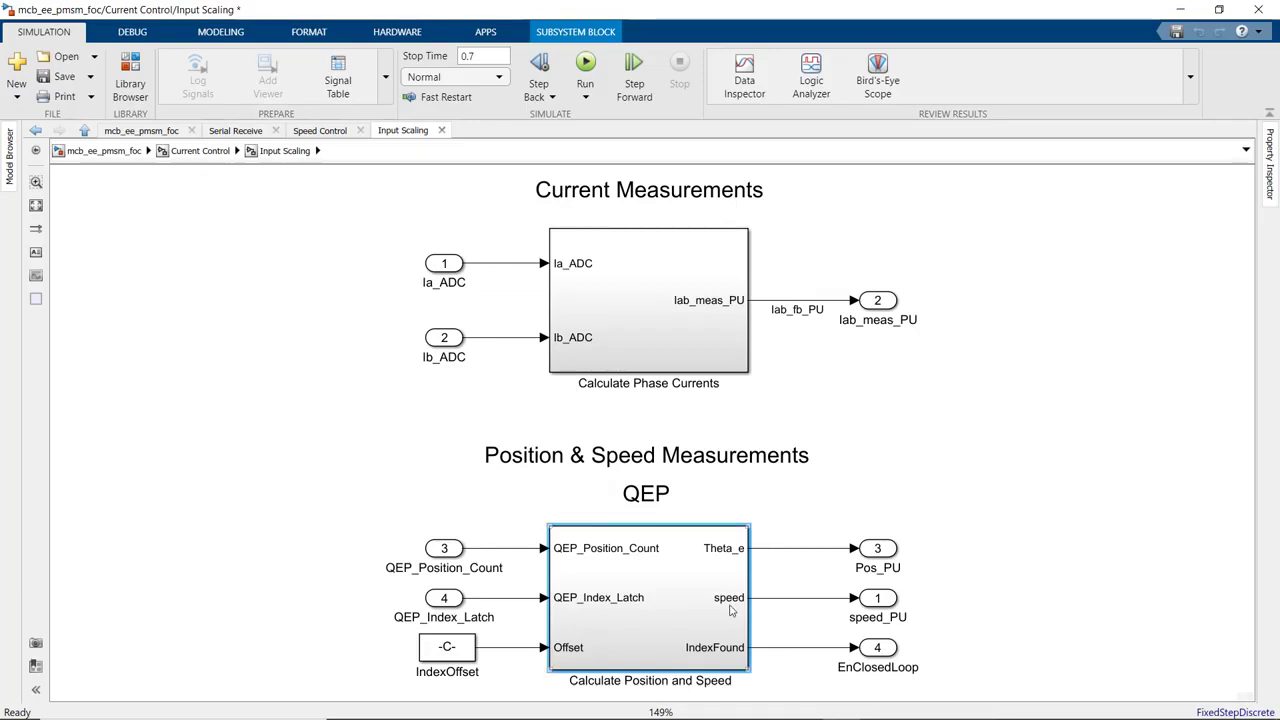
pyautogui.doubleClick(648, 610)
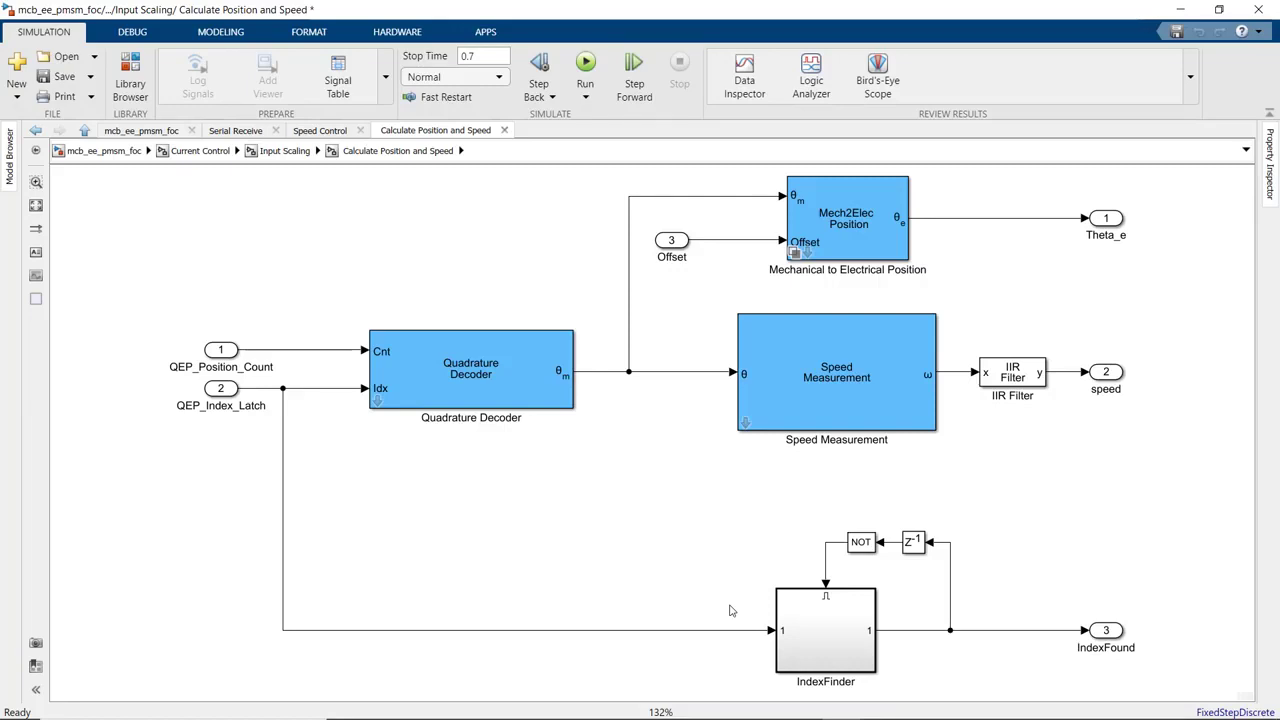
pyautogui.moveTo(197, 172)
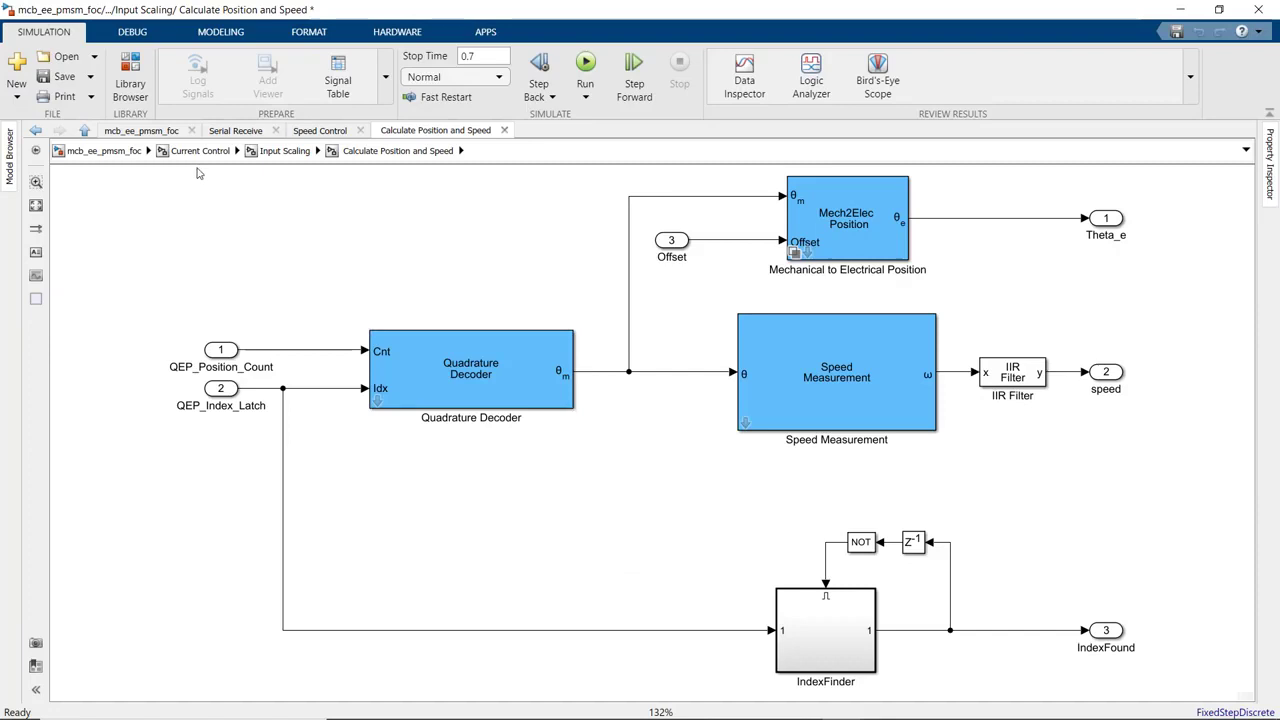
pyautogui.click(200, 150)
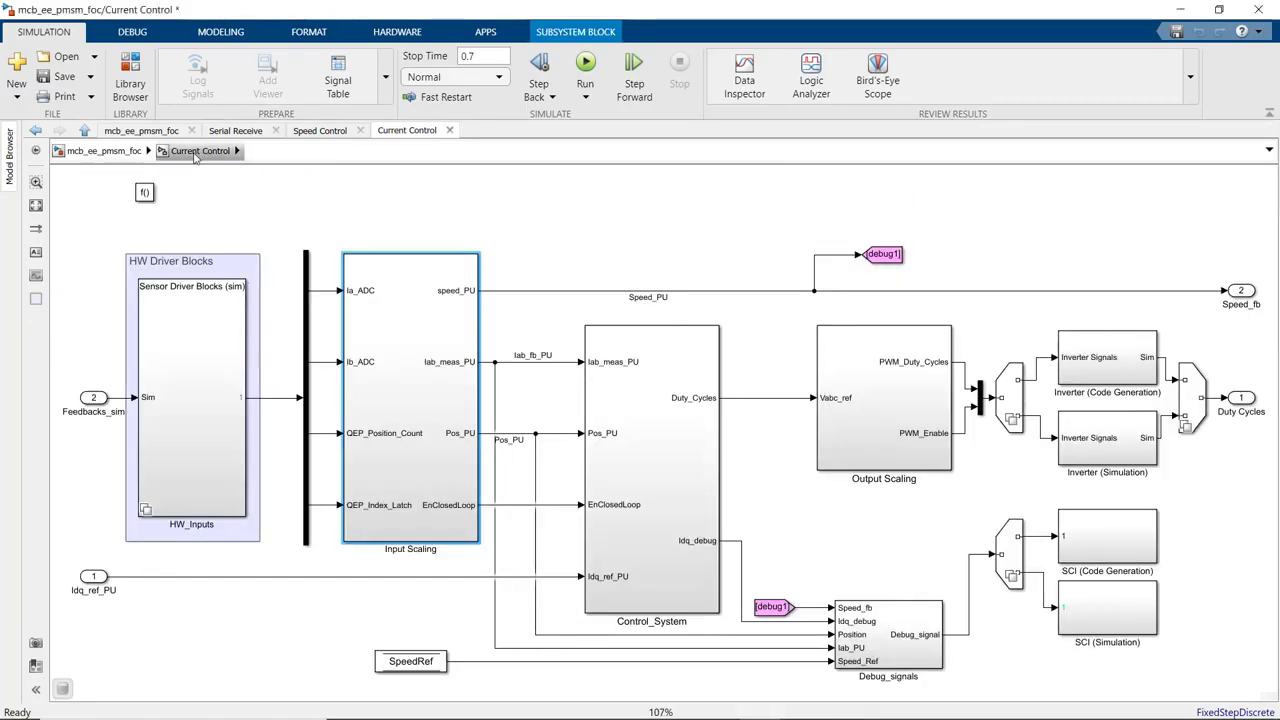
# Inspect Control_System's closed-loop control and the Inverter (Code Generation) subsystem.
pyautogui.click(651, 470)
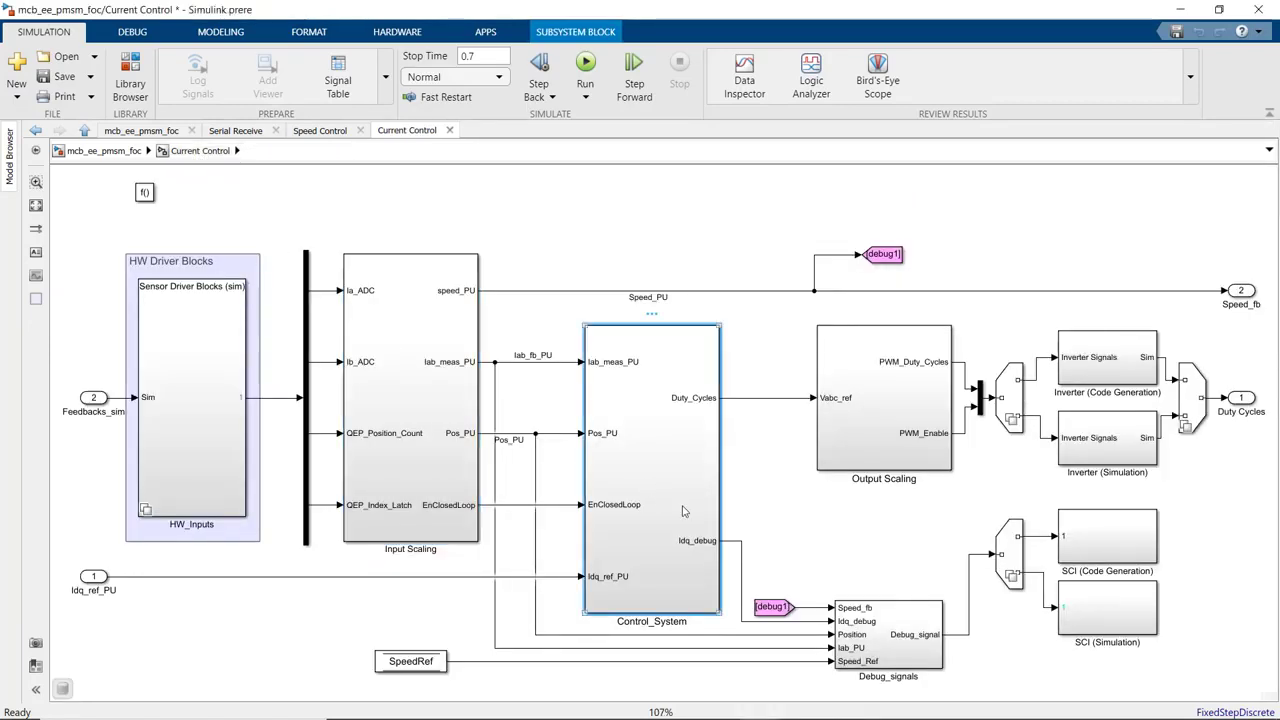
pyautogui.doubleClick(651, 470)
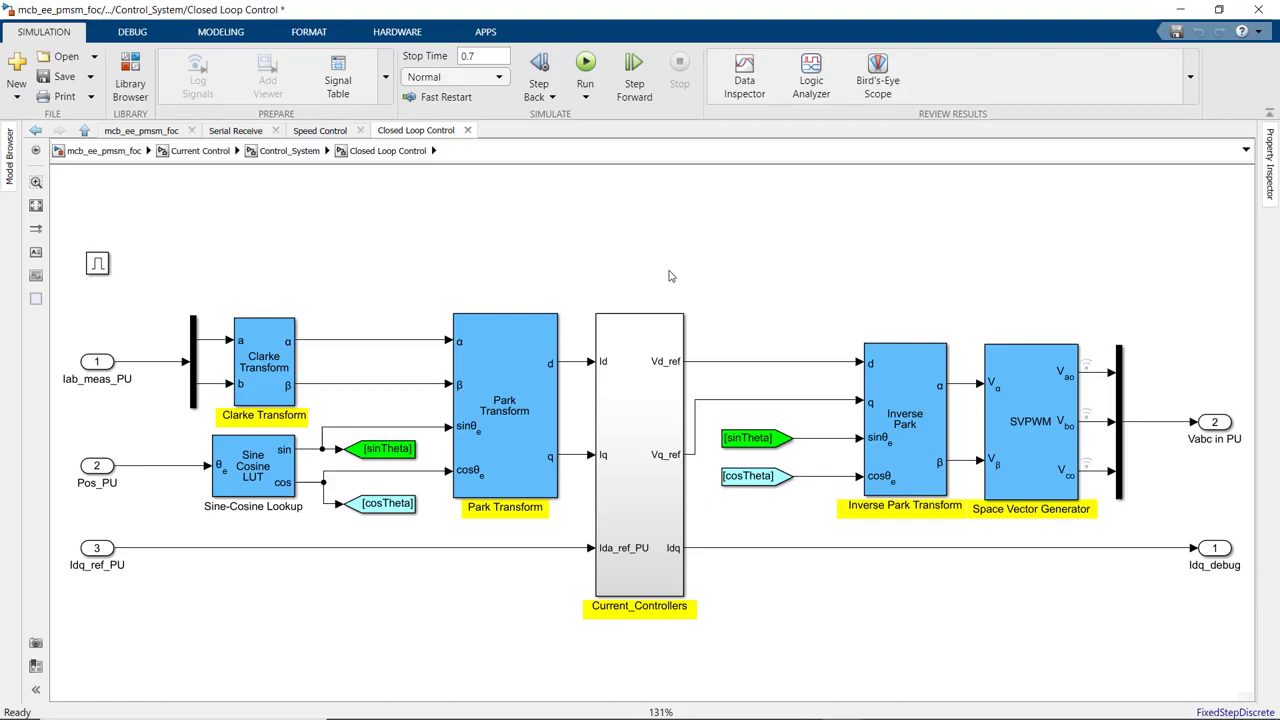
pyautogui.click(253, 506)
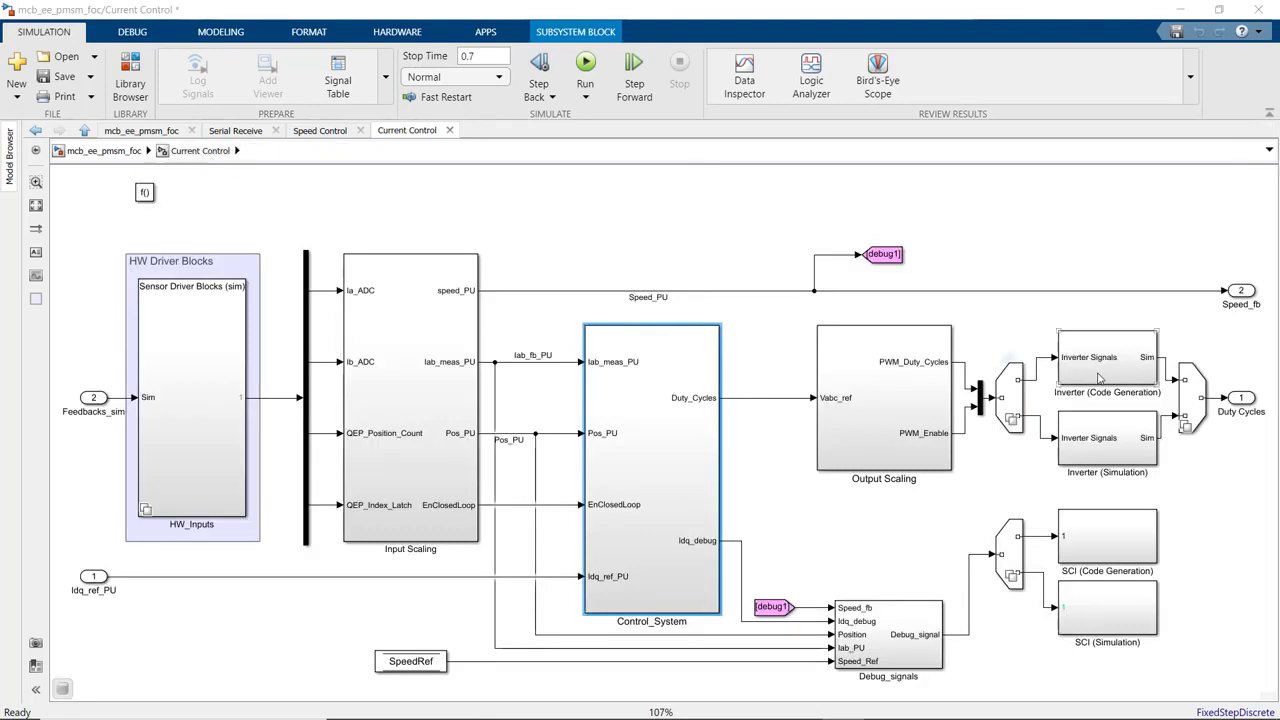
pyautogui.doubleClick(1106, 357)
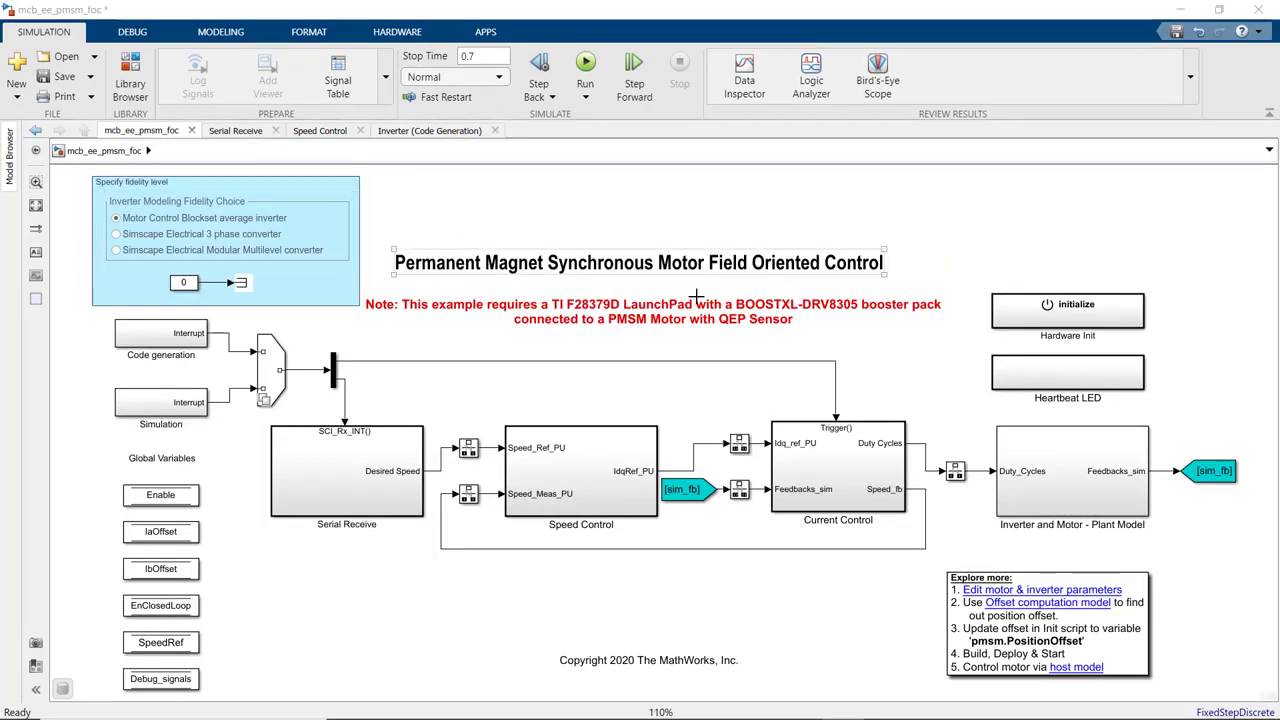
pyautogui.click(1072, 471)
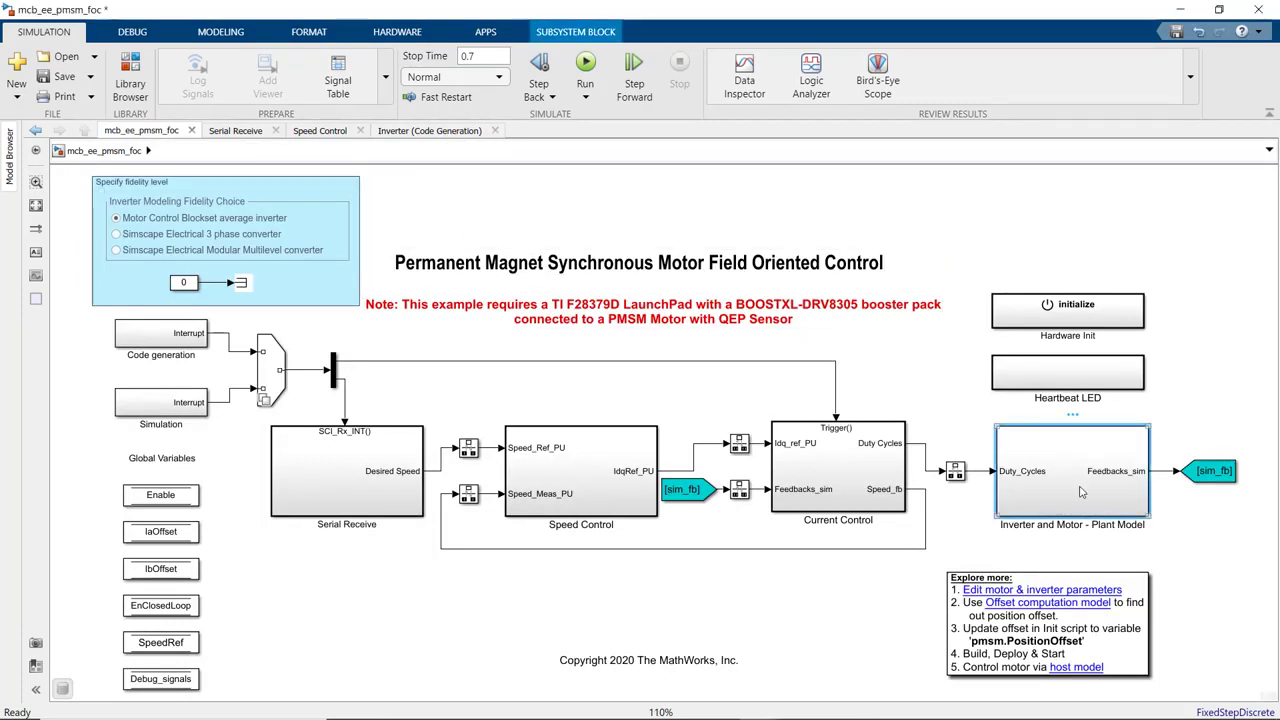
# View the Inverter variant subsystem in the plant model's Simulation branch.
pyautogui.doubleClick(1071, 471)
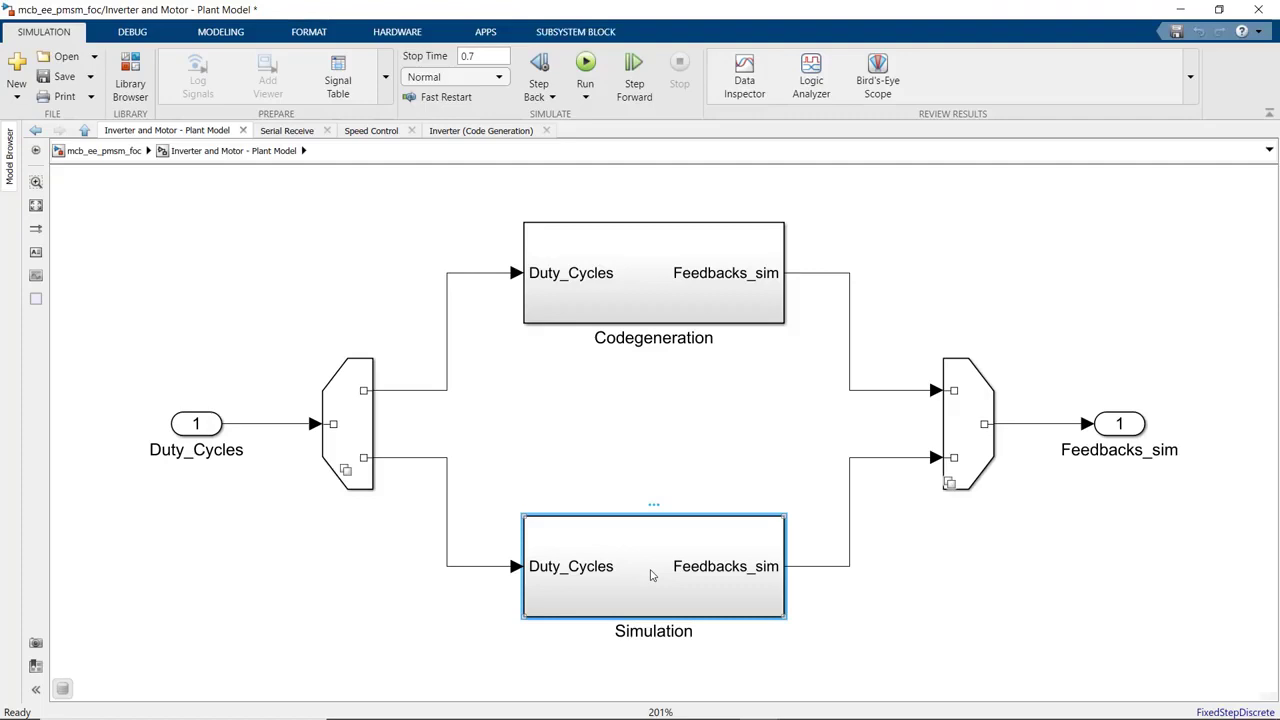
pyautogui.doubleClick(653, 565)
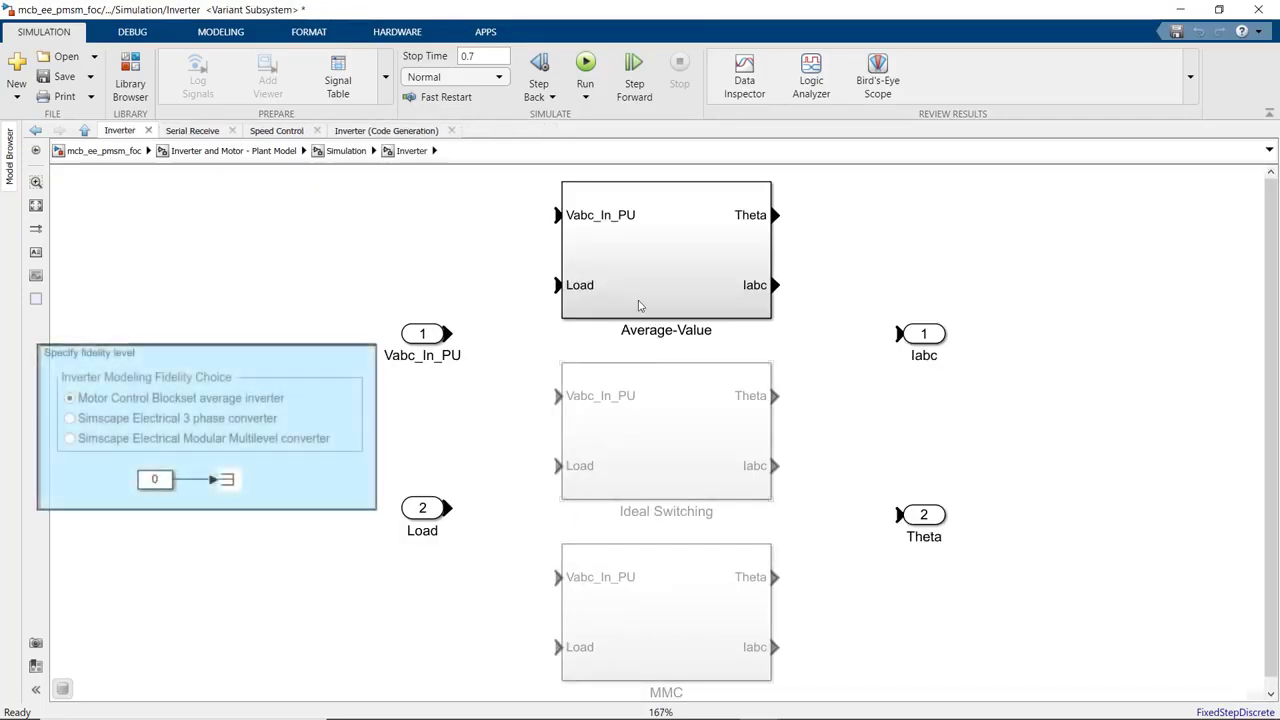
pyautogui.click(70, 397)
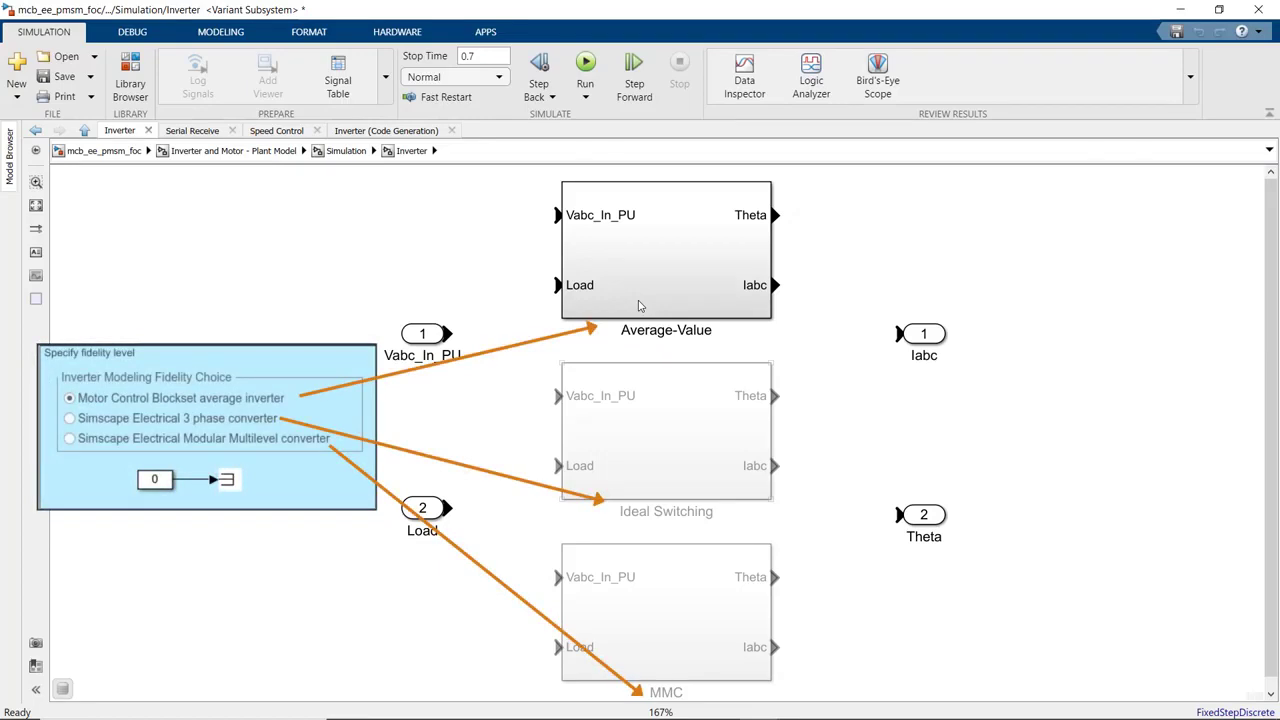
pyautogui.moveTo(628, 338)
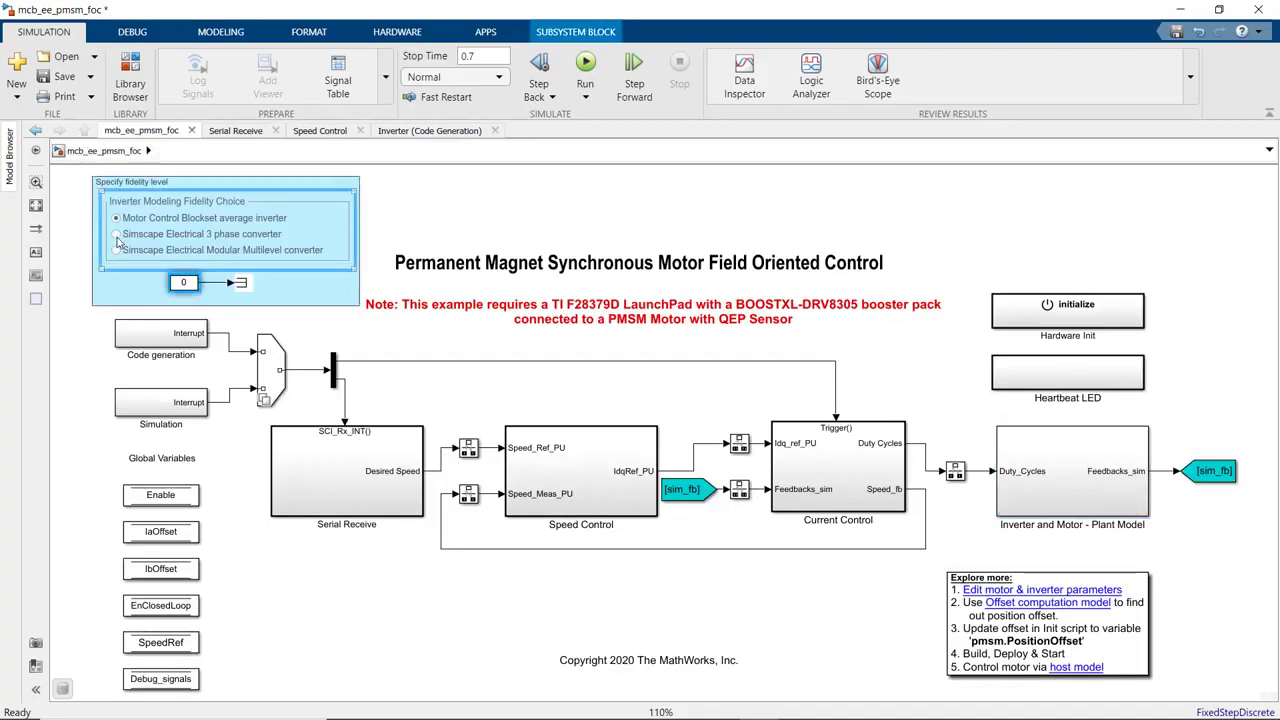
# Choose Simscape Electrical 3 phase converter fidelity and open the Ideal Switching inverter variant.
pyautogui.click(117, 234)
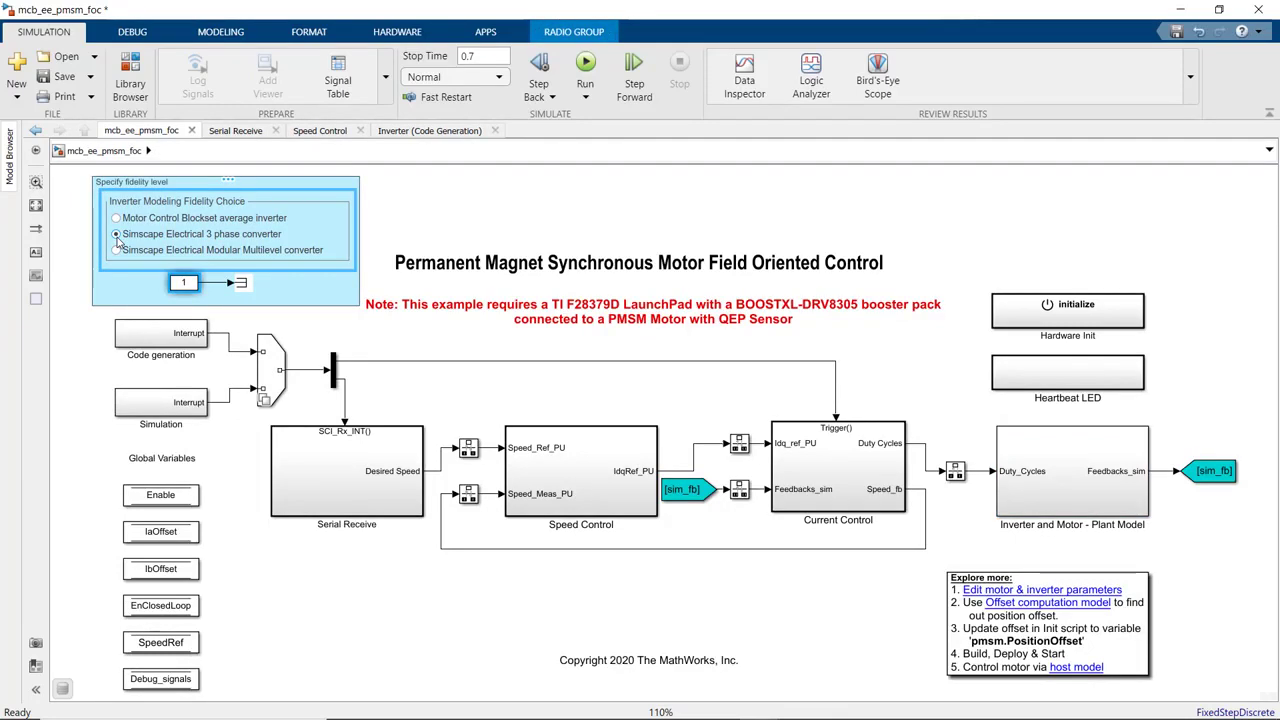
pyautogui.doubleClick(1072, 470)
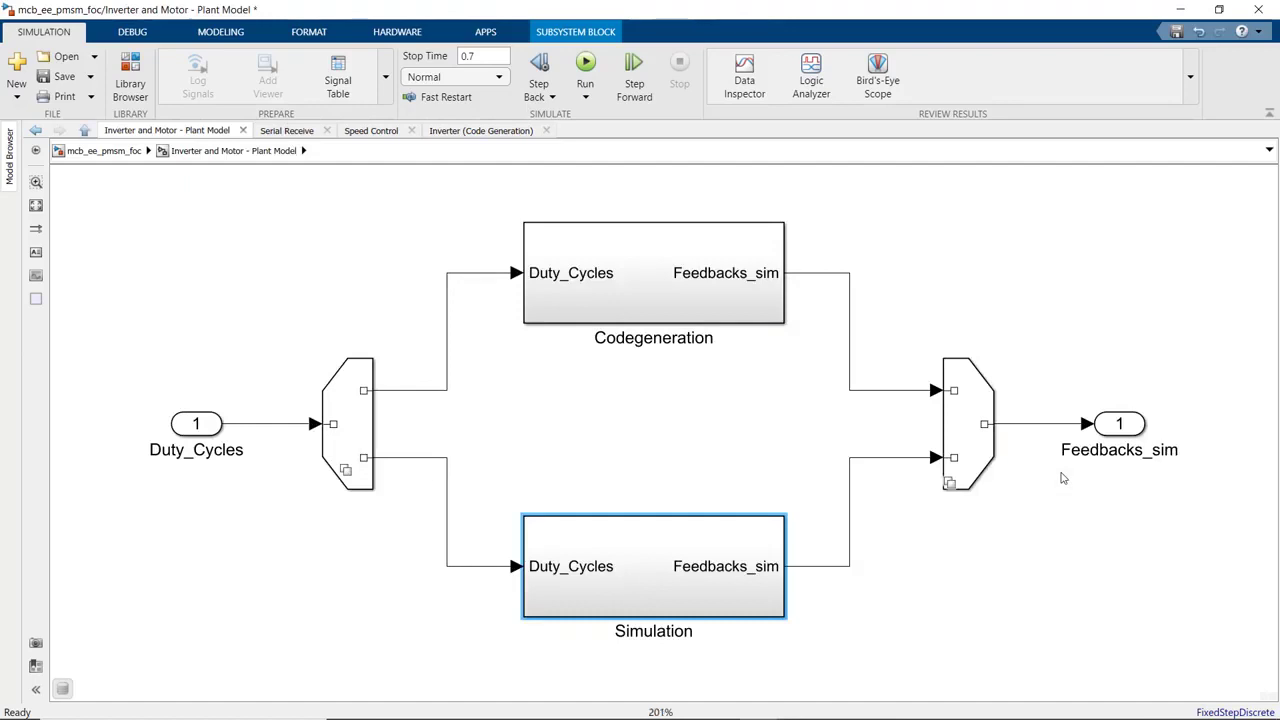
pyautogui.doubleClick(653, 565)
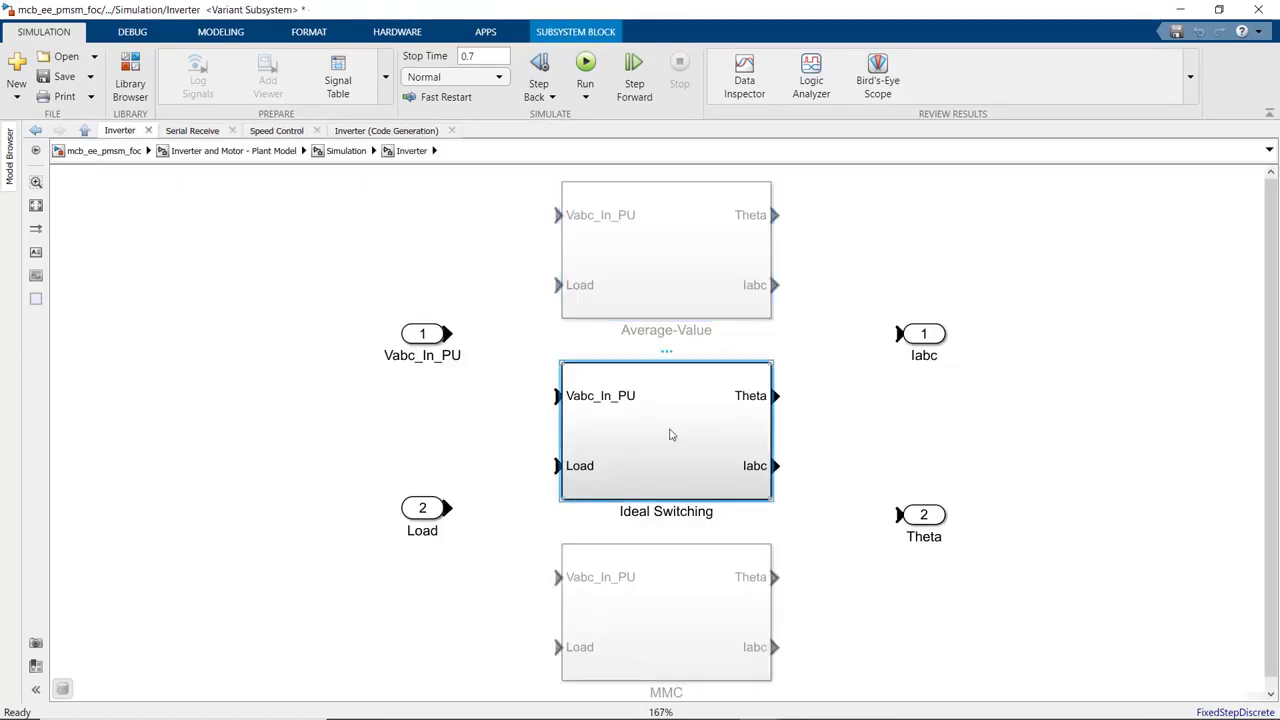
pyautogui.doubleClick(666, 430)
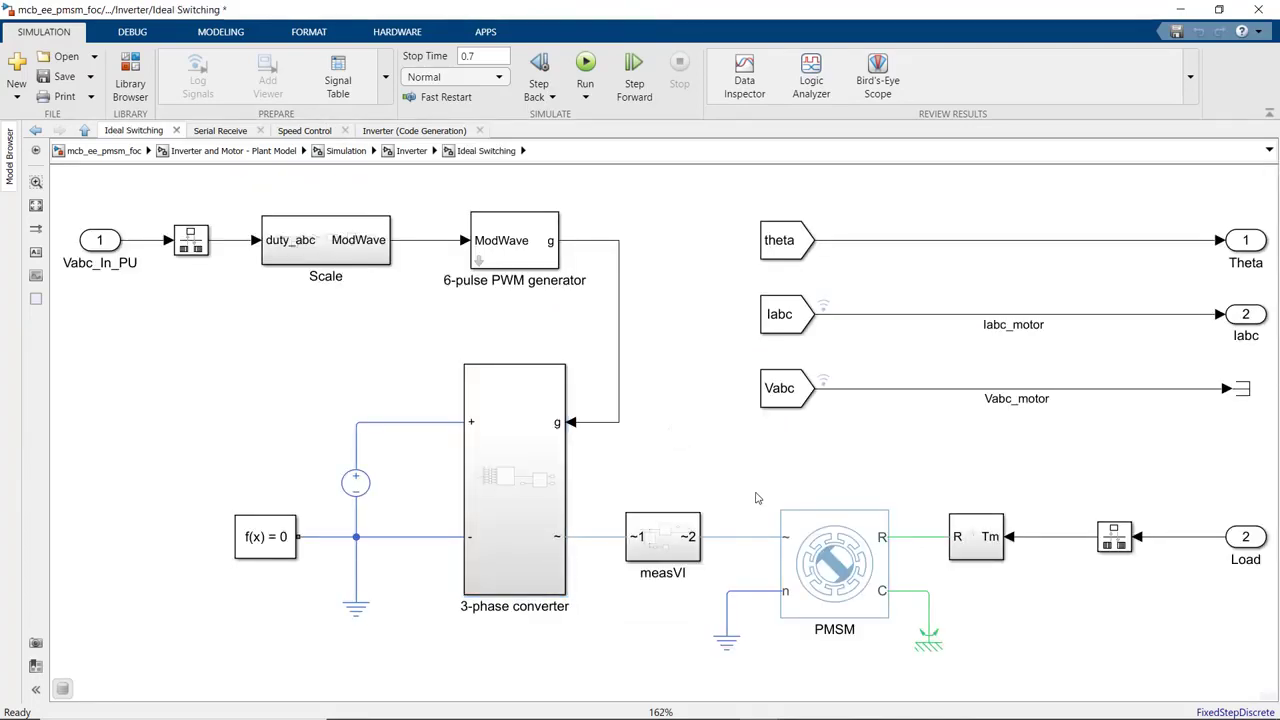
# View the Converter (Three-Phase) block parameters inside the 3-phase converter subsystem.
pyautogui.click(834, 562)
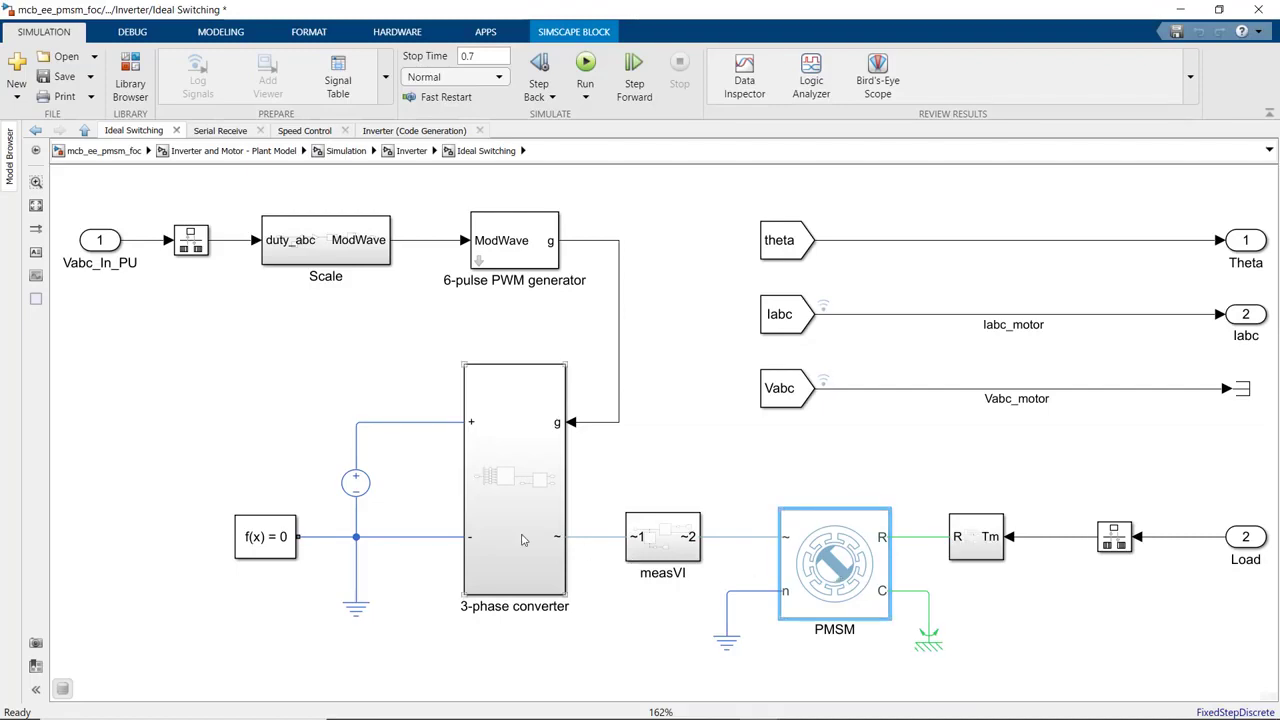
pyautogui.click(514, 480)
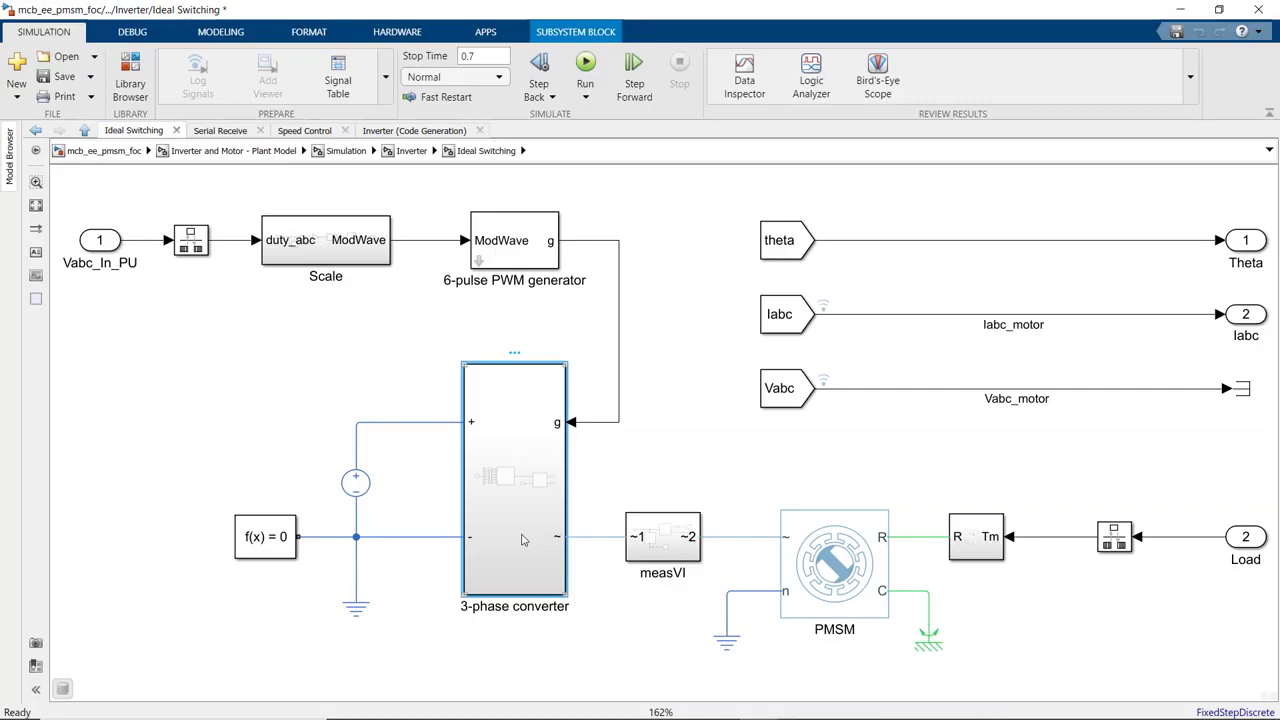
pyautogui.doubleClick(514, 480)
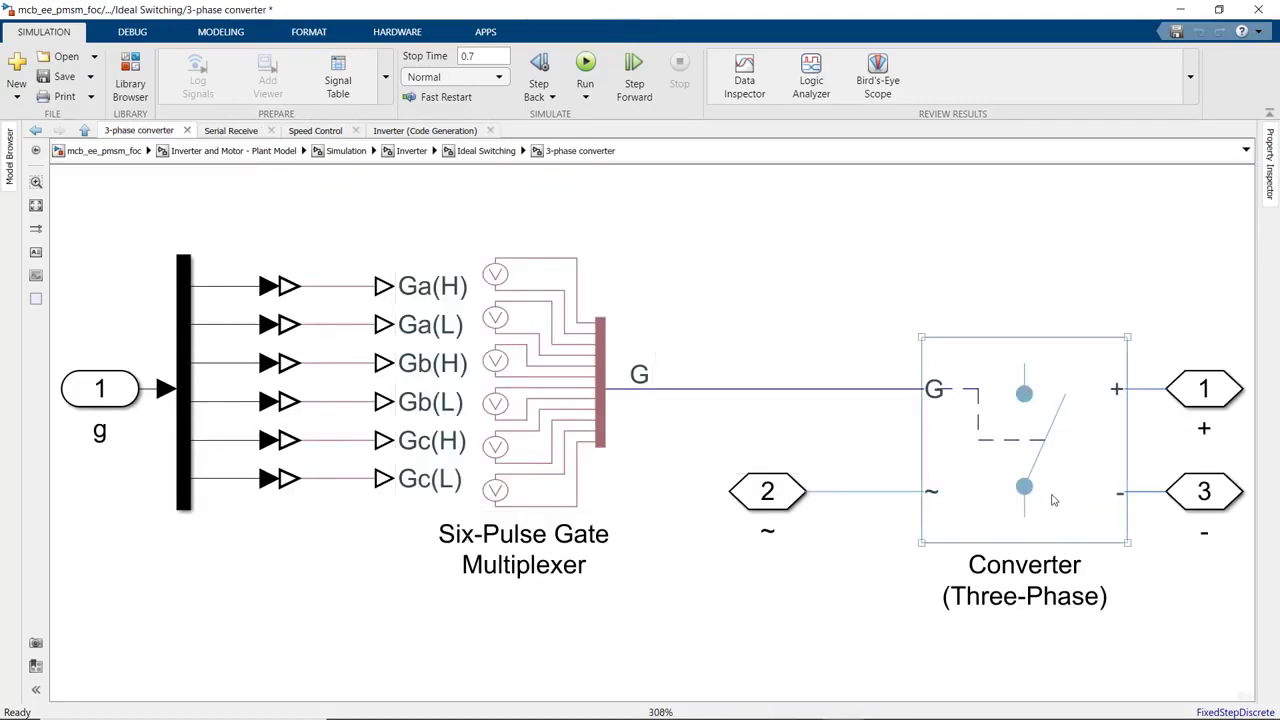
pyautogui.click(1024, 440)
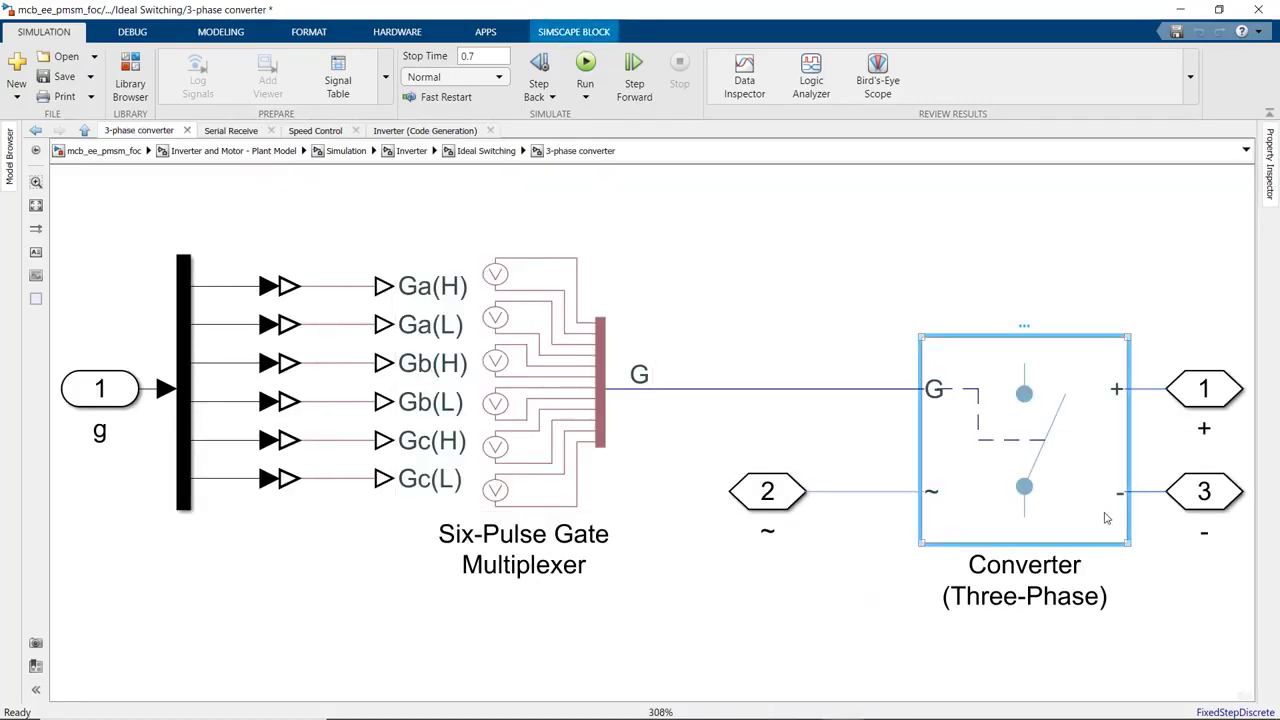
pyautogui.doubleClick(1024, 440)
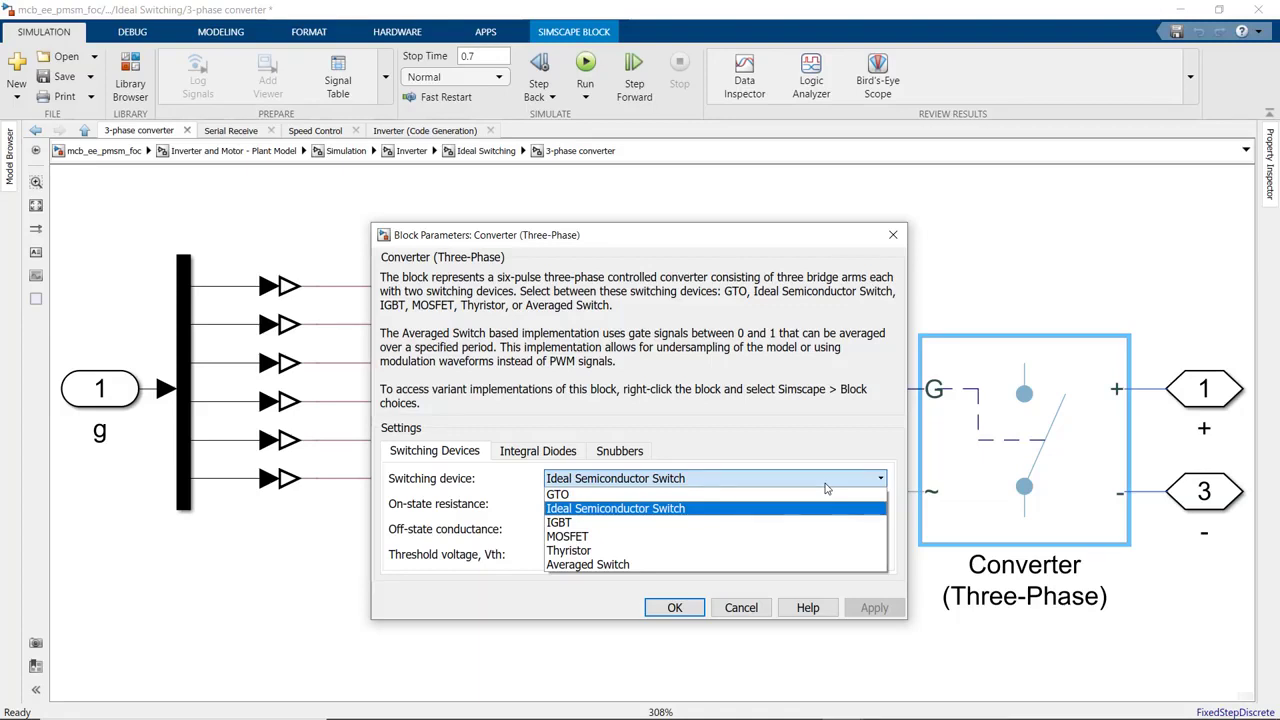
pyautogui.moveTo(897, 231)
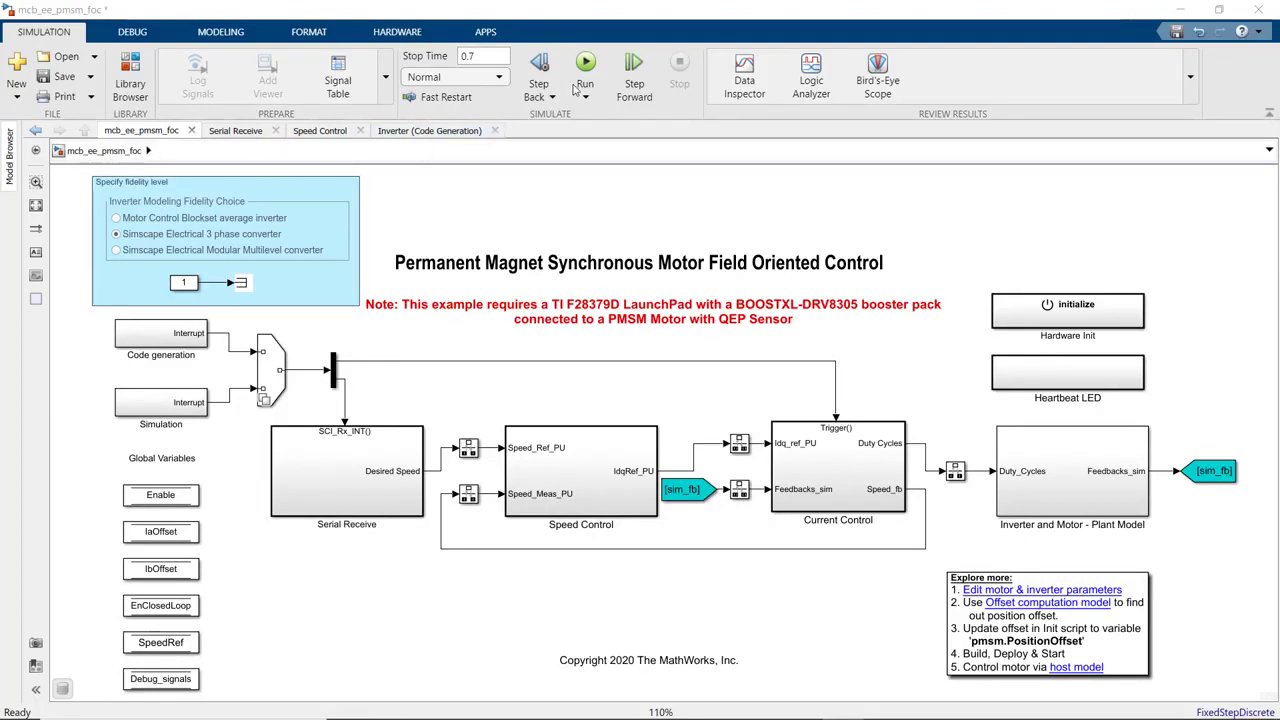
# Simulate with the Simscape converter, then rerun using the Motor Control Blockset average inverter.
pyautogui.click(585, 62)
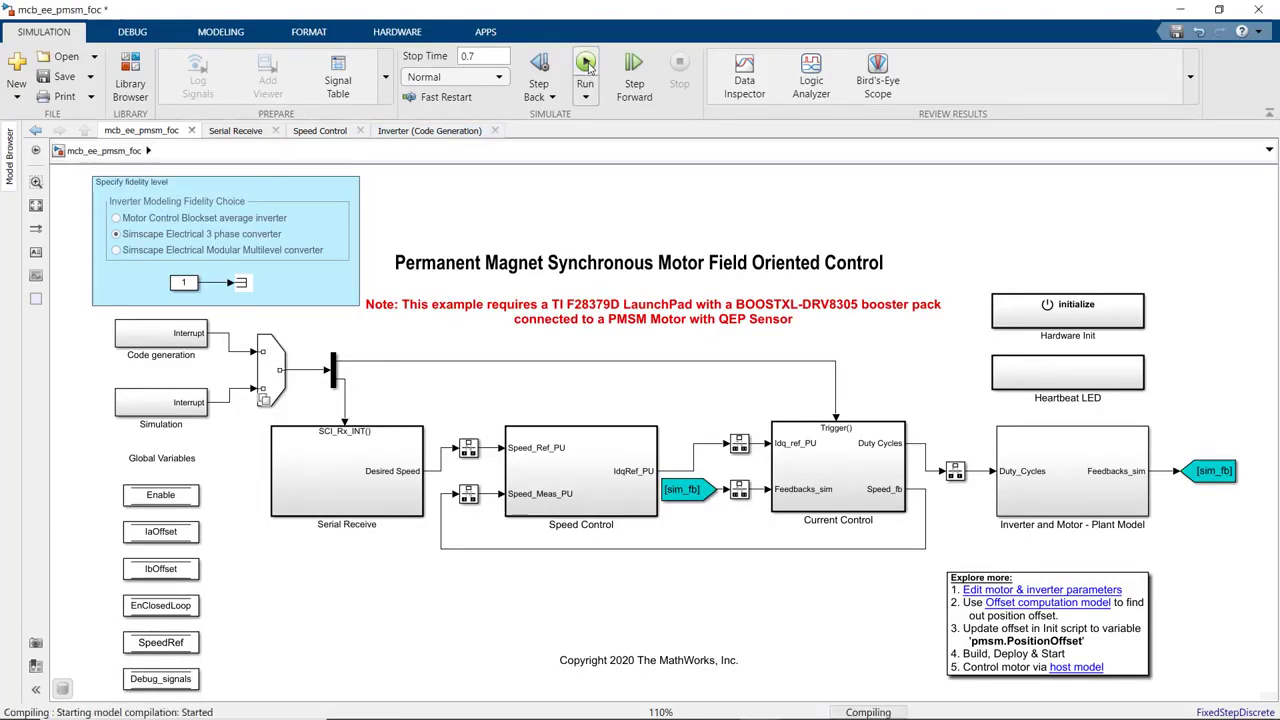
pyautogui.click(585, 62)
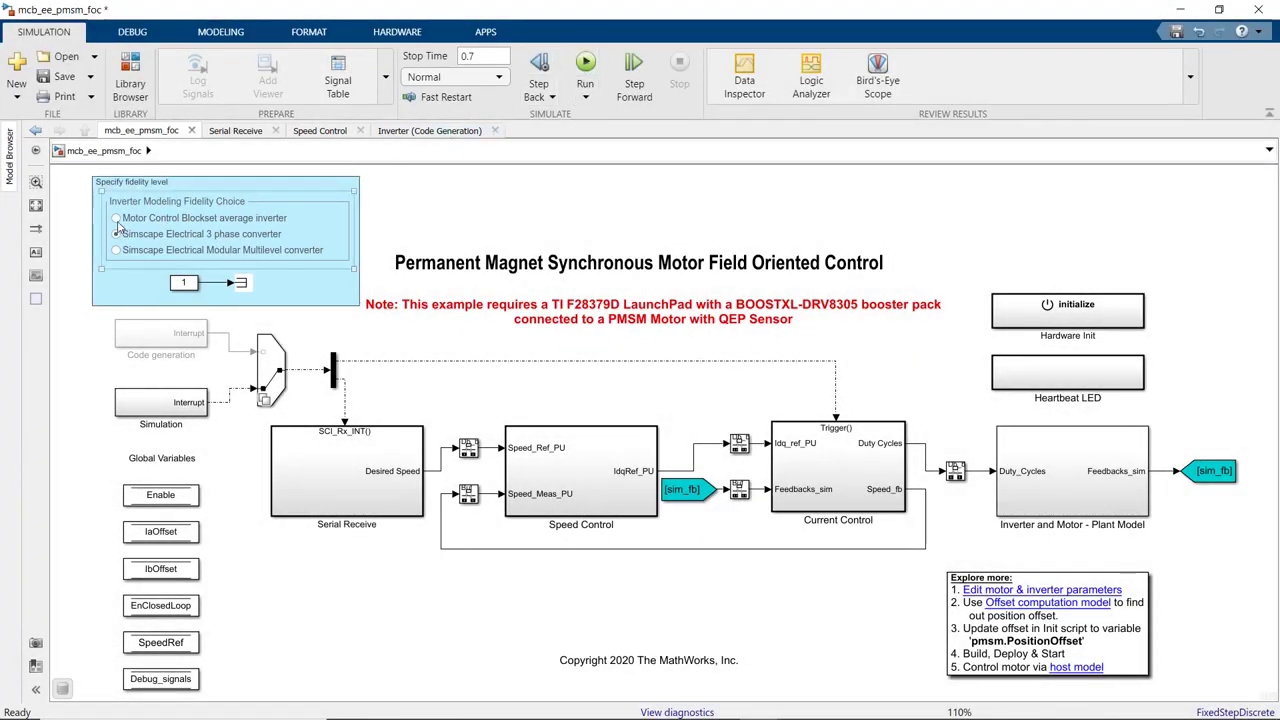
pyautogui.click(117, 218)
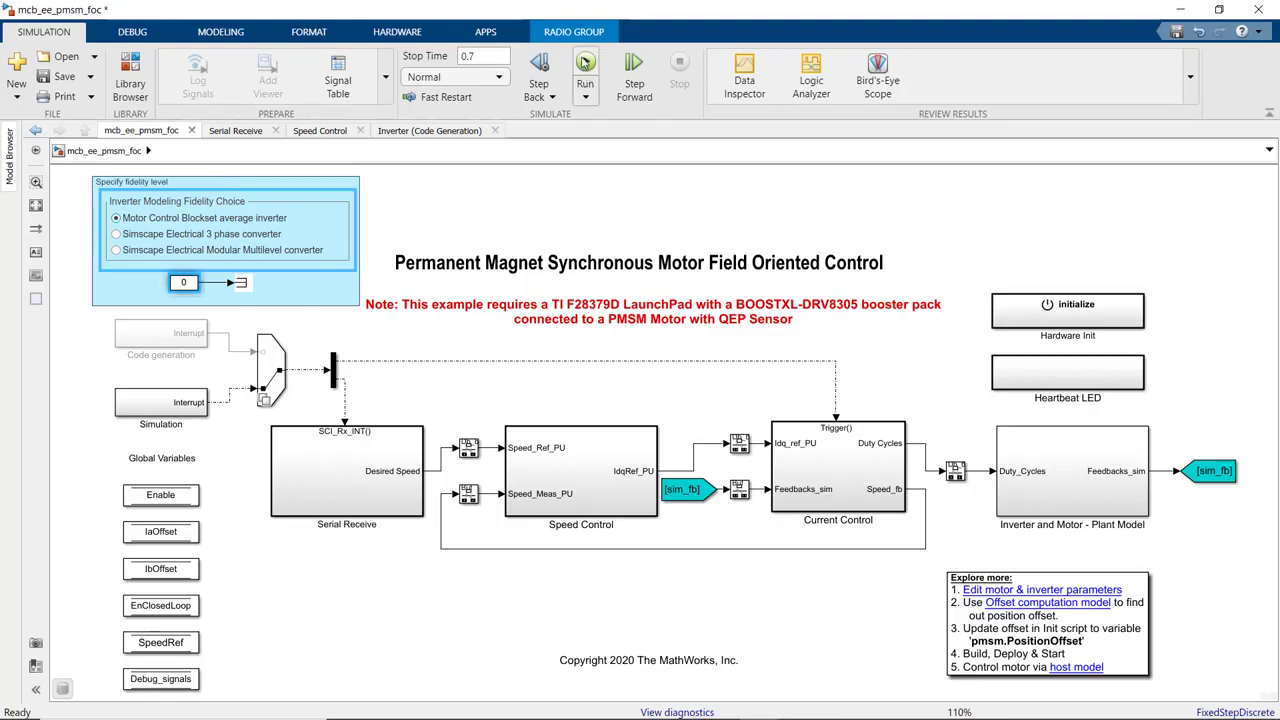
pyautogui.click(585, 70)
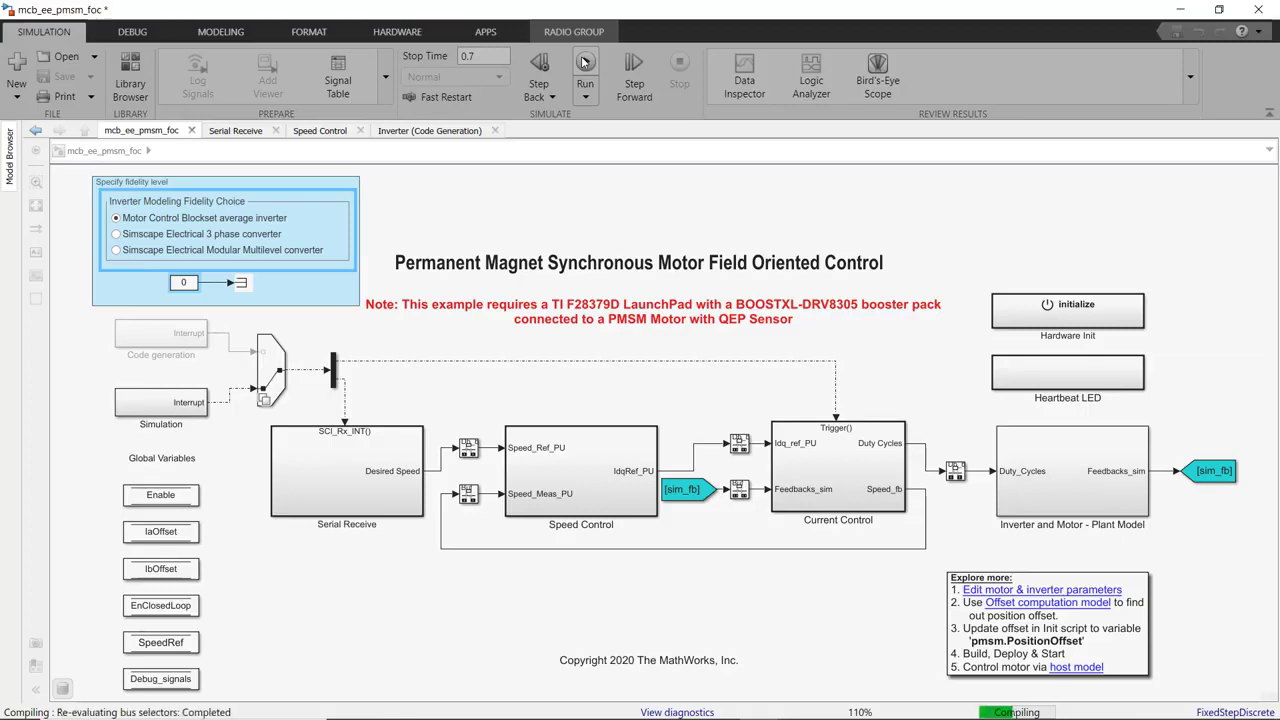
pyautogui.click(585, 65)
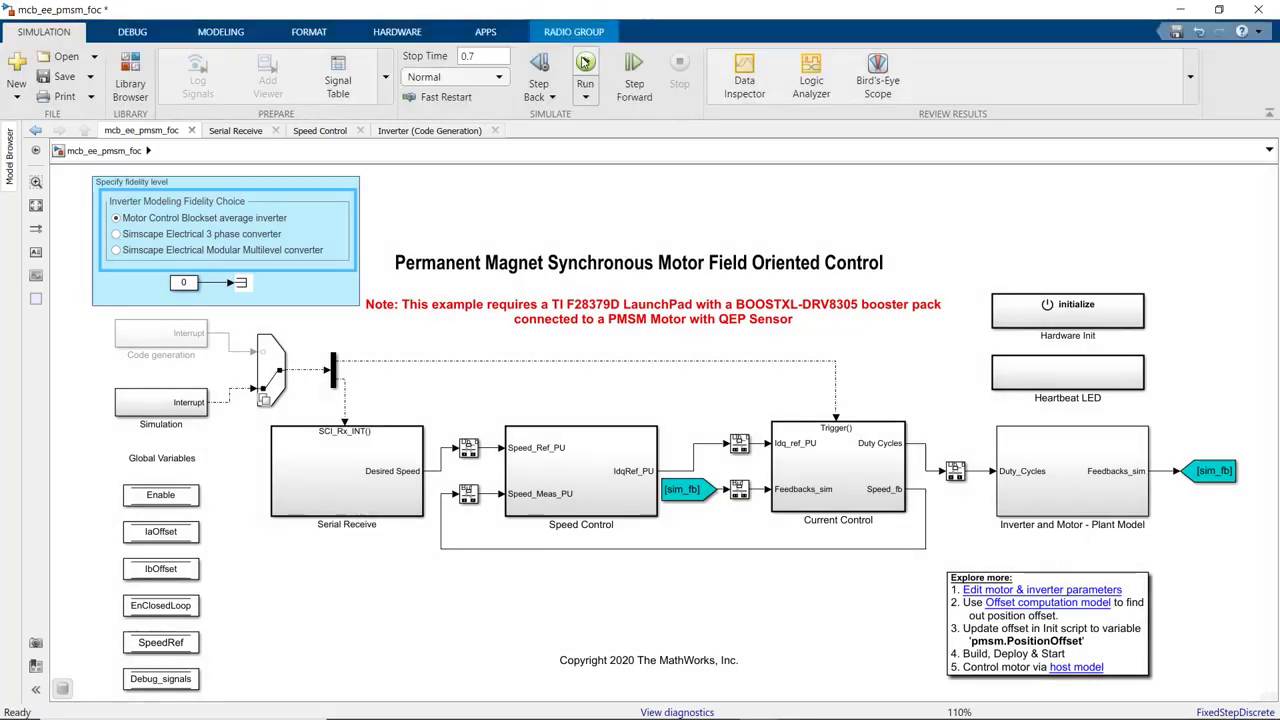
pyautogui.click(585, 70)
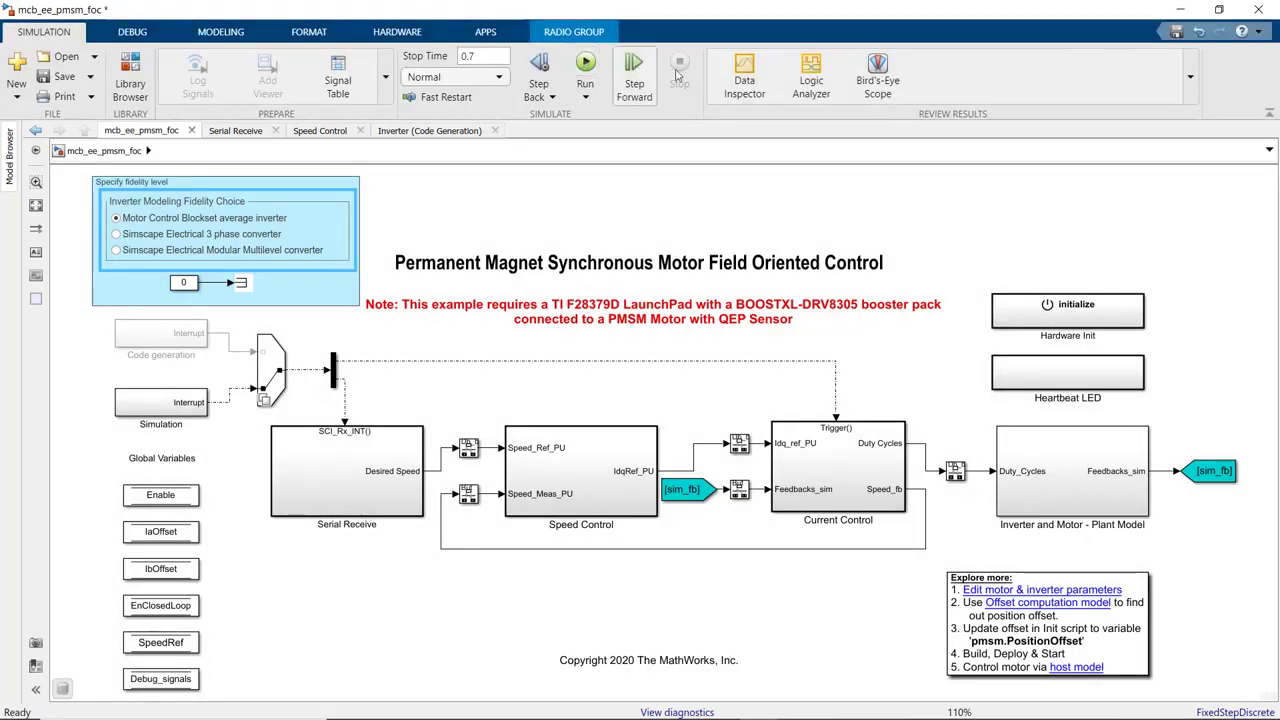